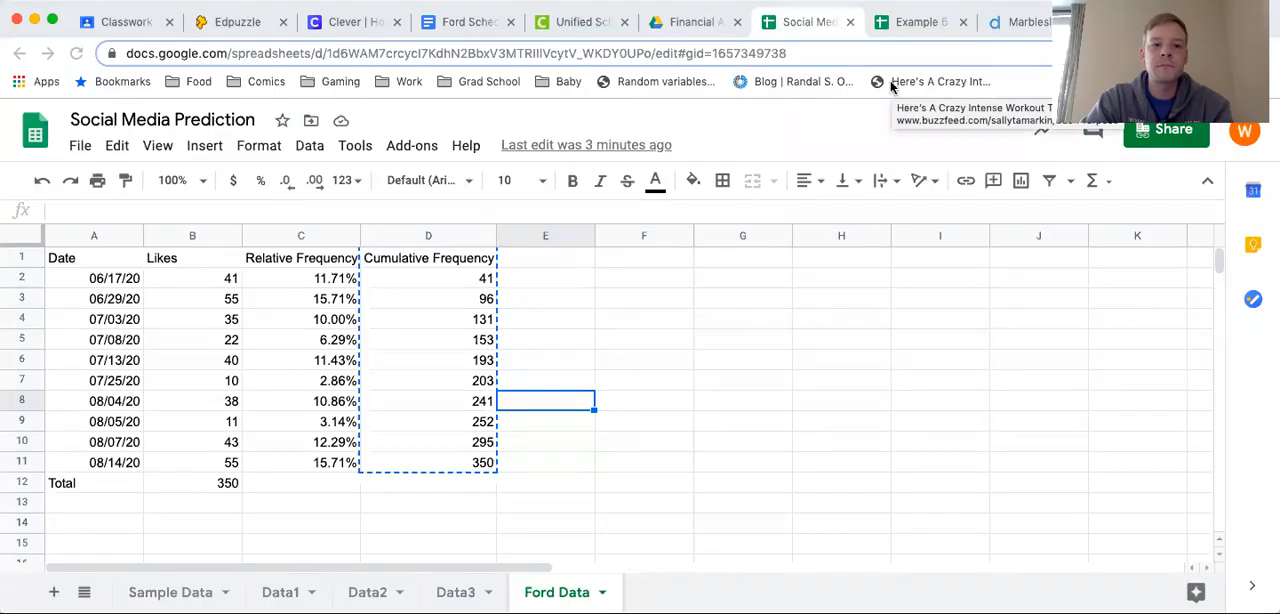
mouse_move(754, 240)
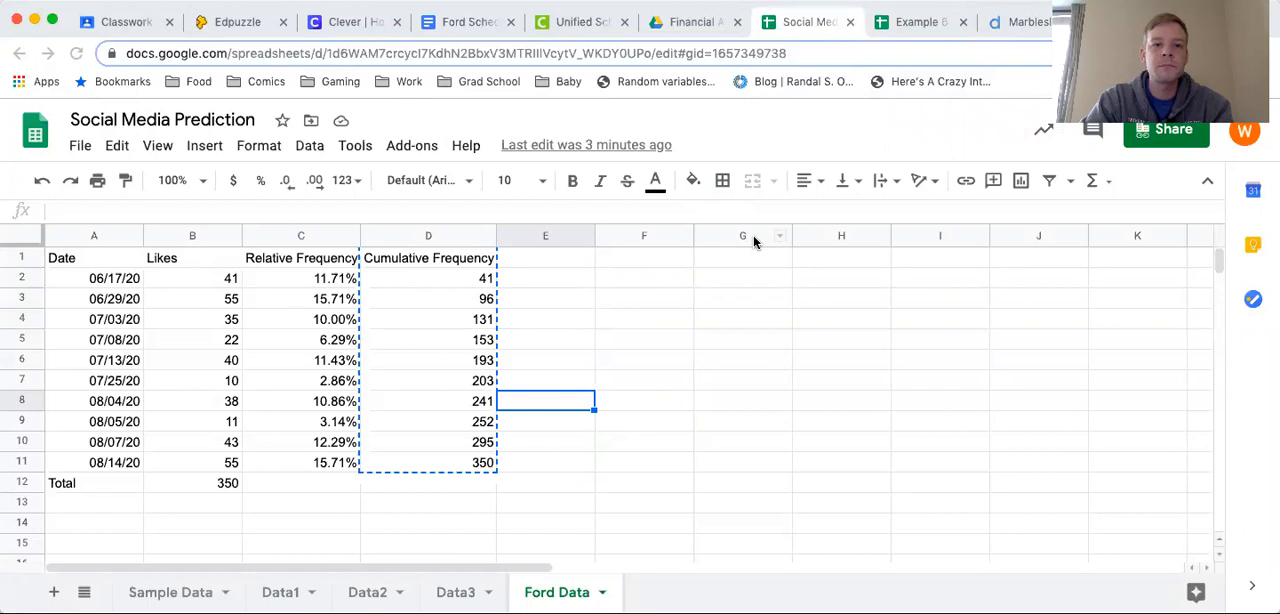
mouse_move(644, 347)
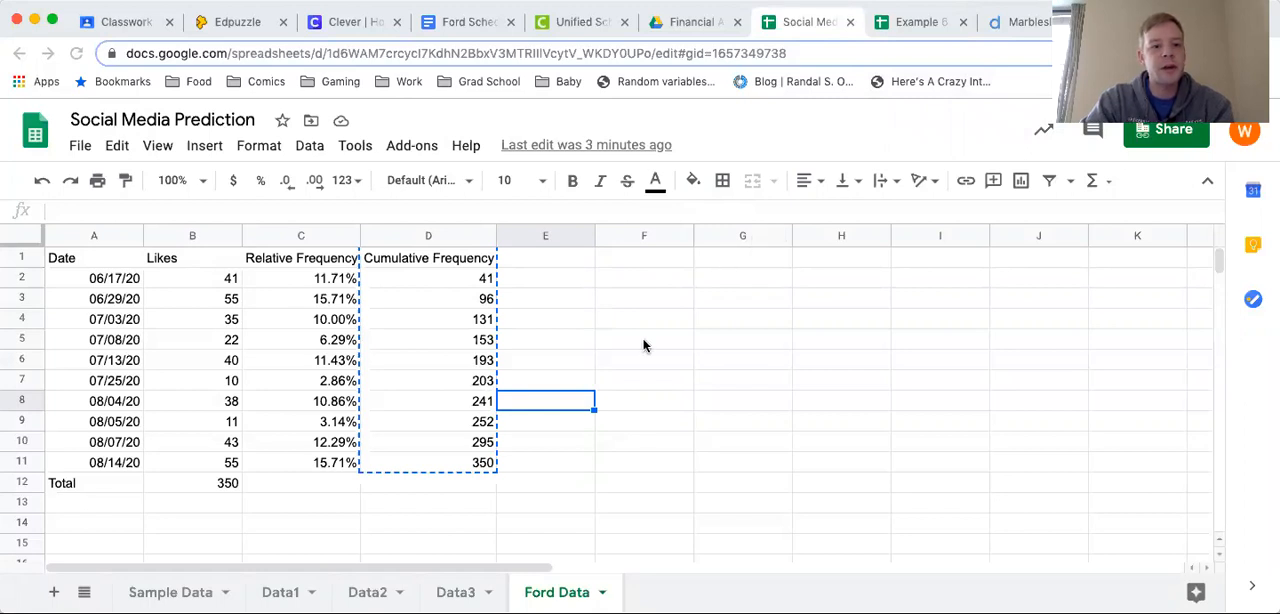
mouse_move(630, 344)
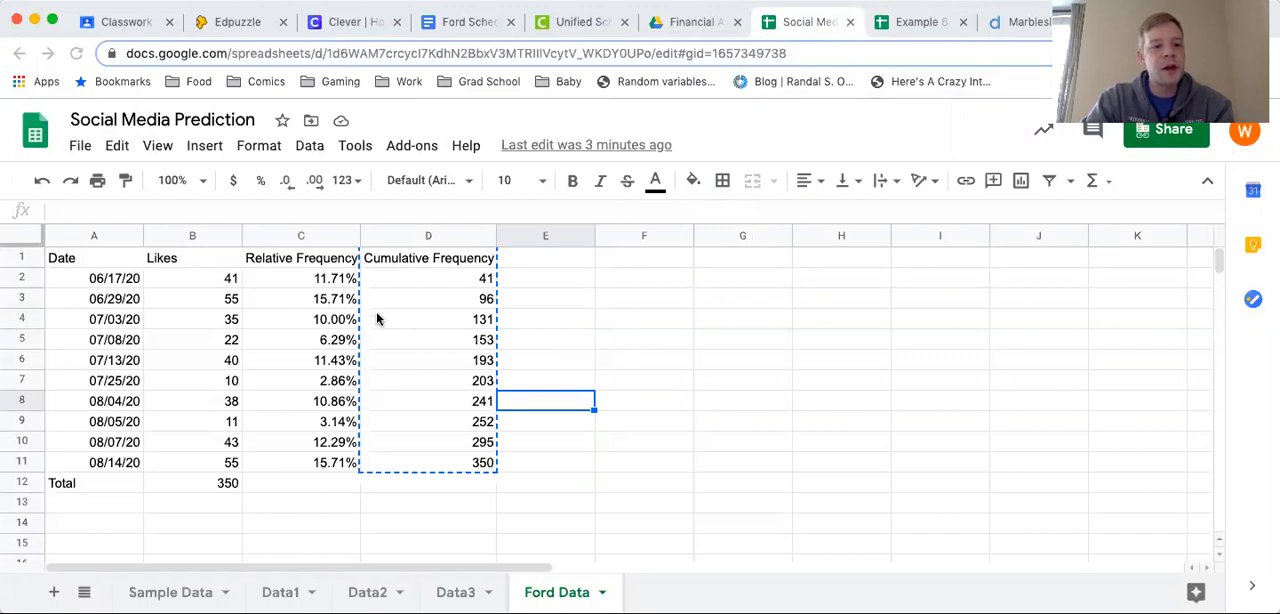
mouse_move(700, 402)
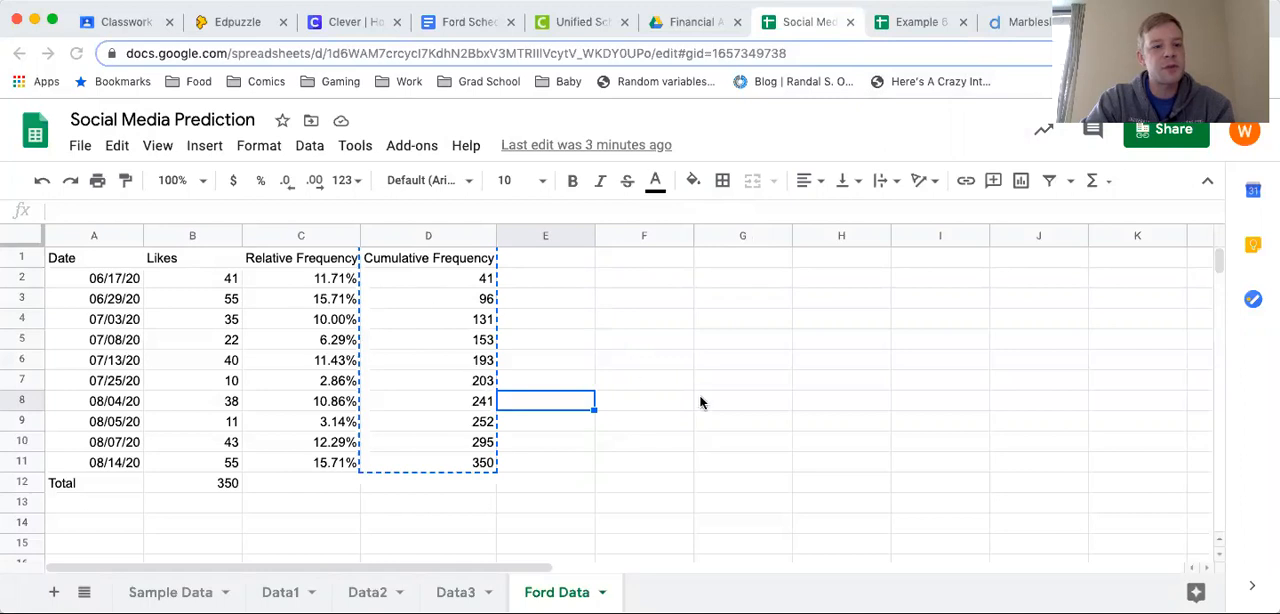
mouse_move(398, 347)
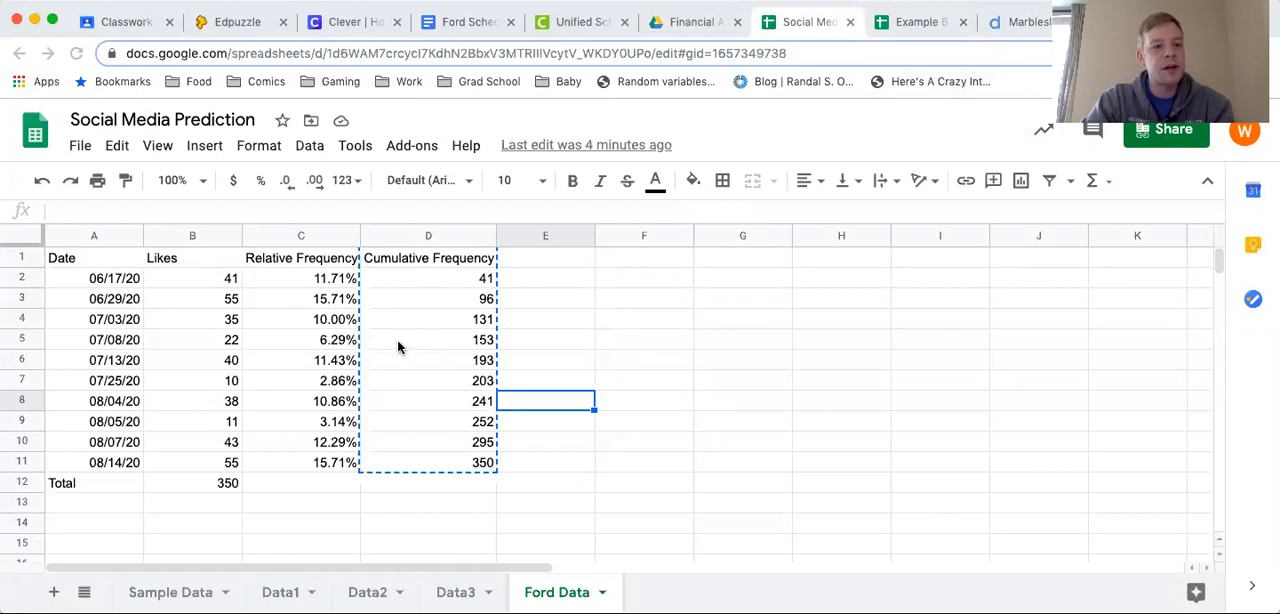
mouse_move(335, 474)
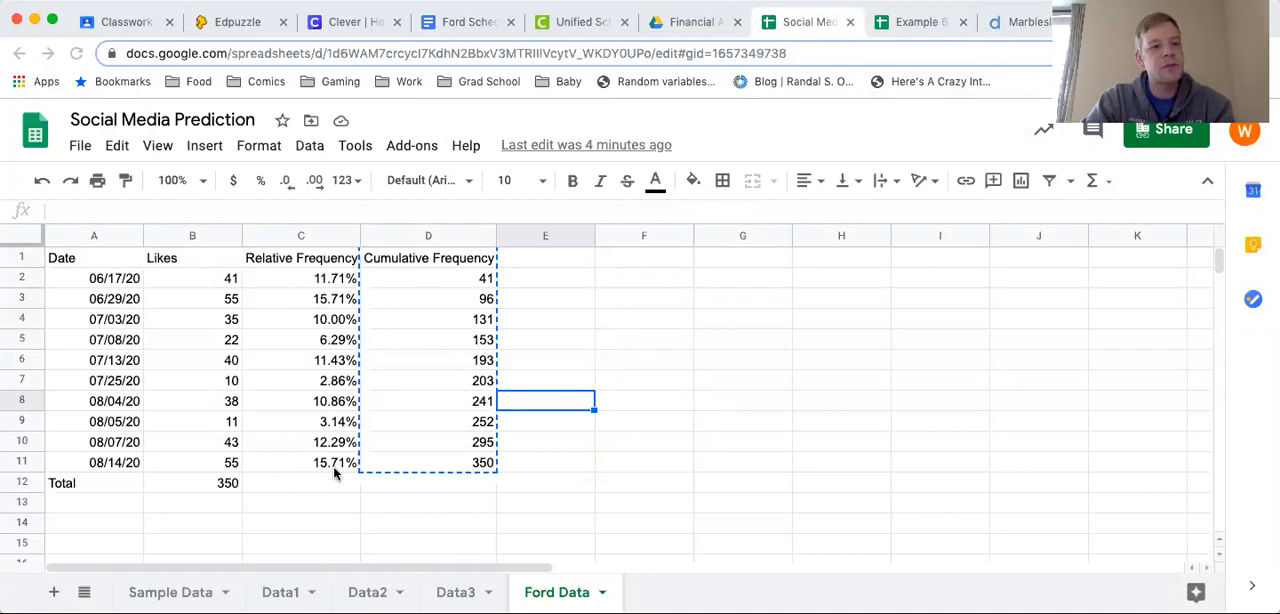
mouse_move(430, 500)
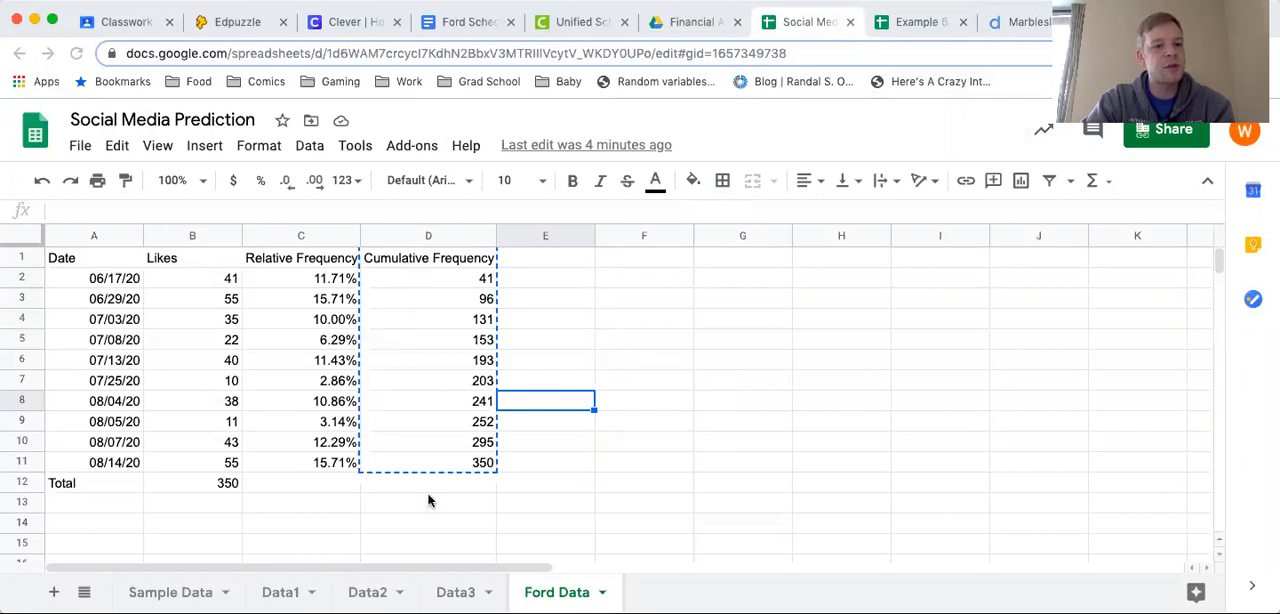
mouse_move(590, 308)
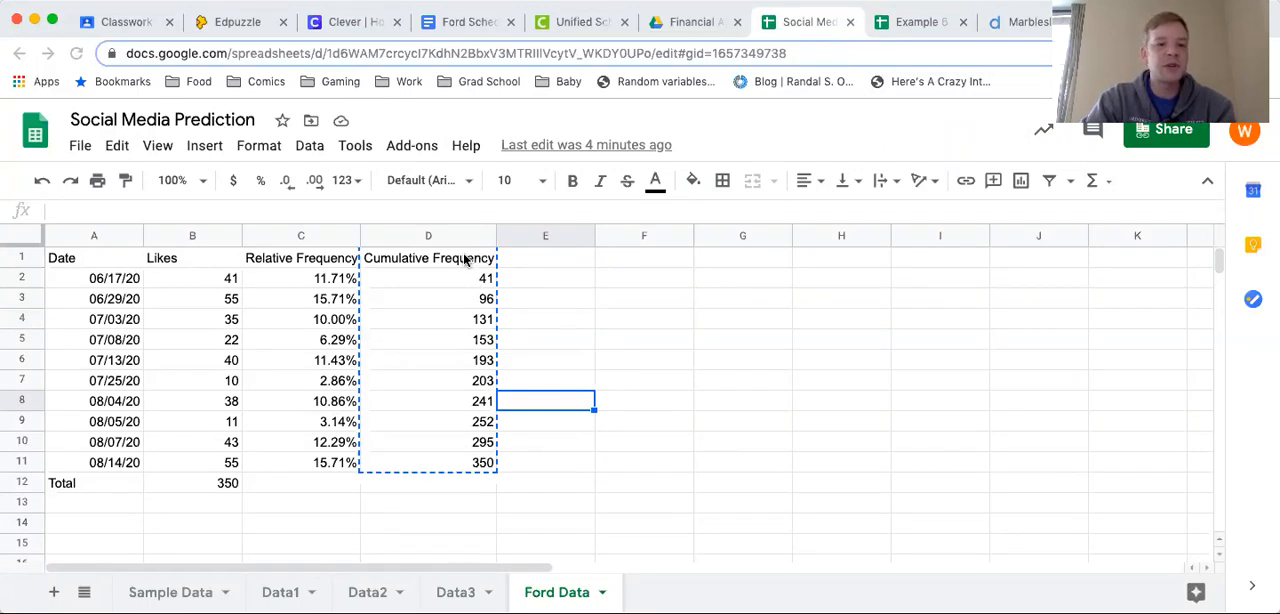
Step: Select the Cumulative Frequency values D1:D11 and bring up the Insert menu
click(428, 258)
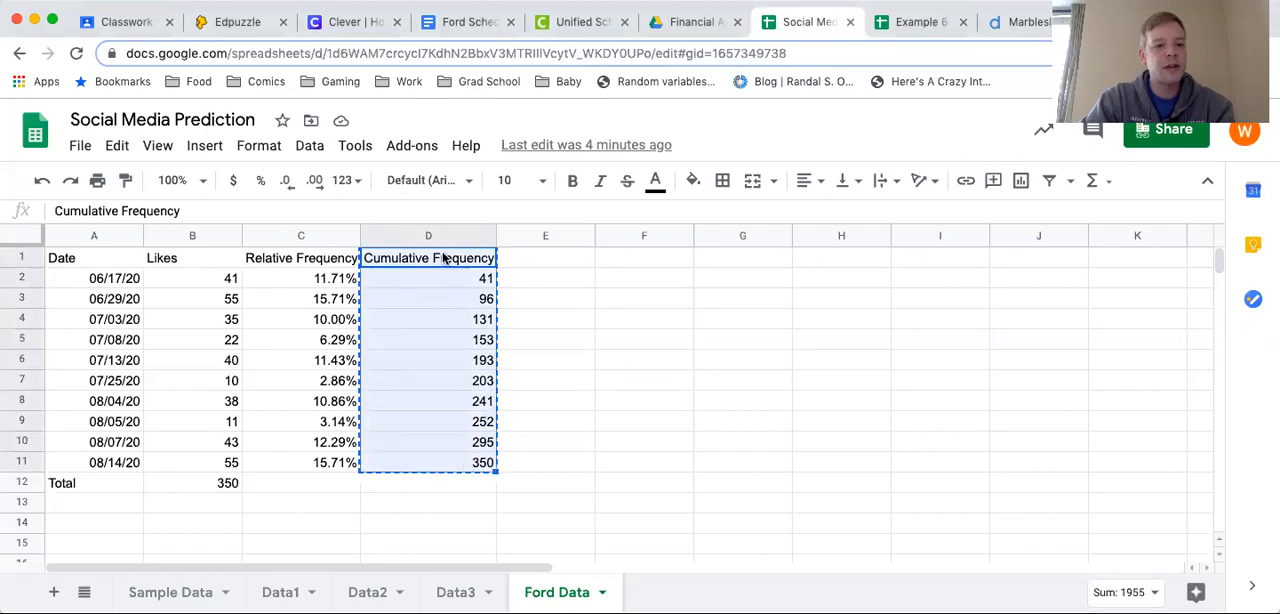
mouse_move(672, 540)
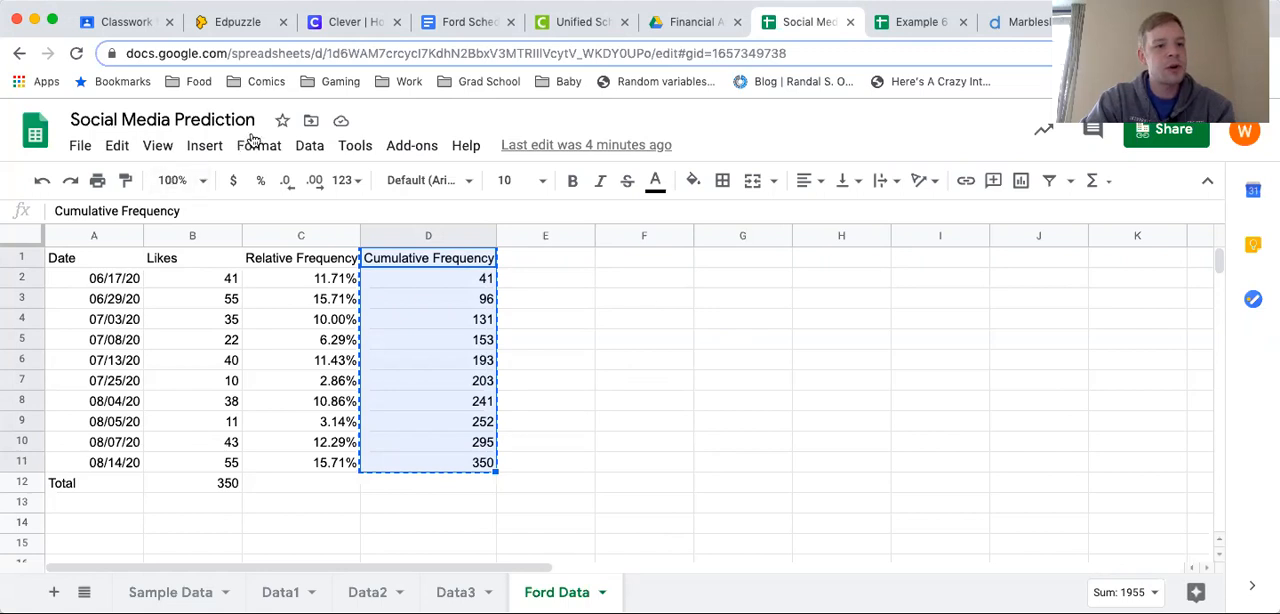
click(204, 145)
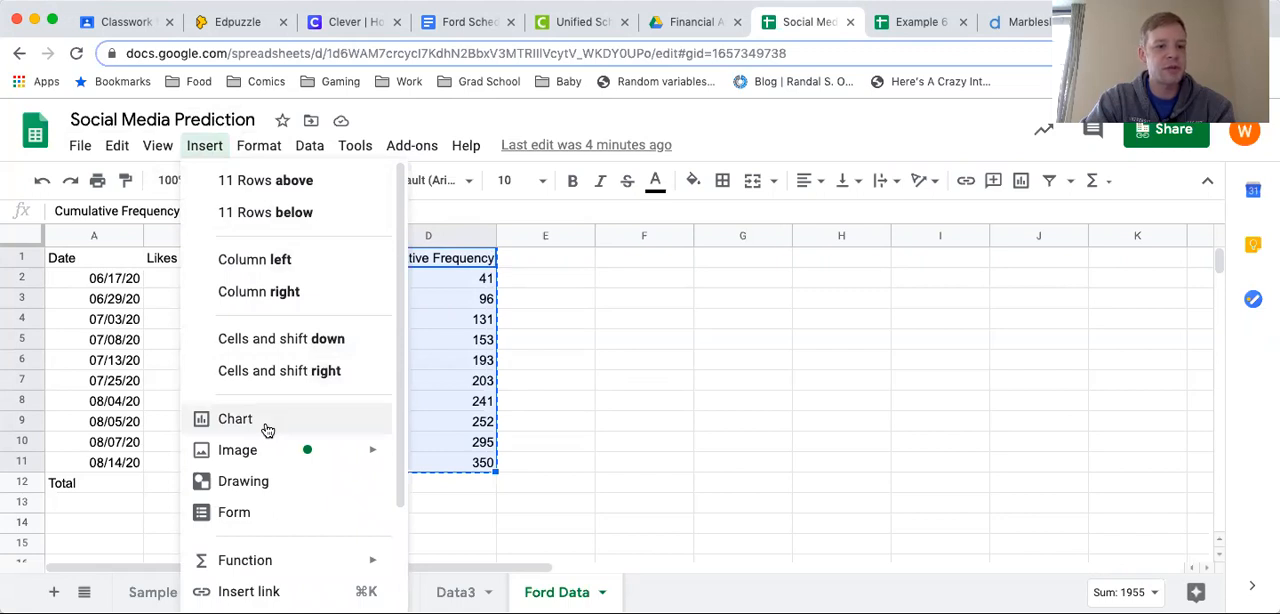
Step: Insert a line chart of the Cumulative Frequency data and review its Chart editor settings
click(235, 418)
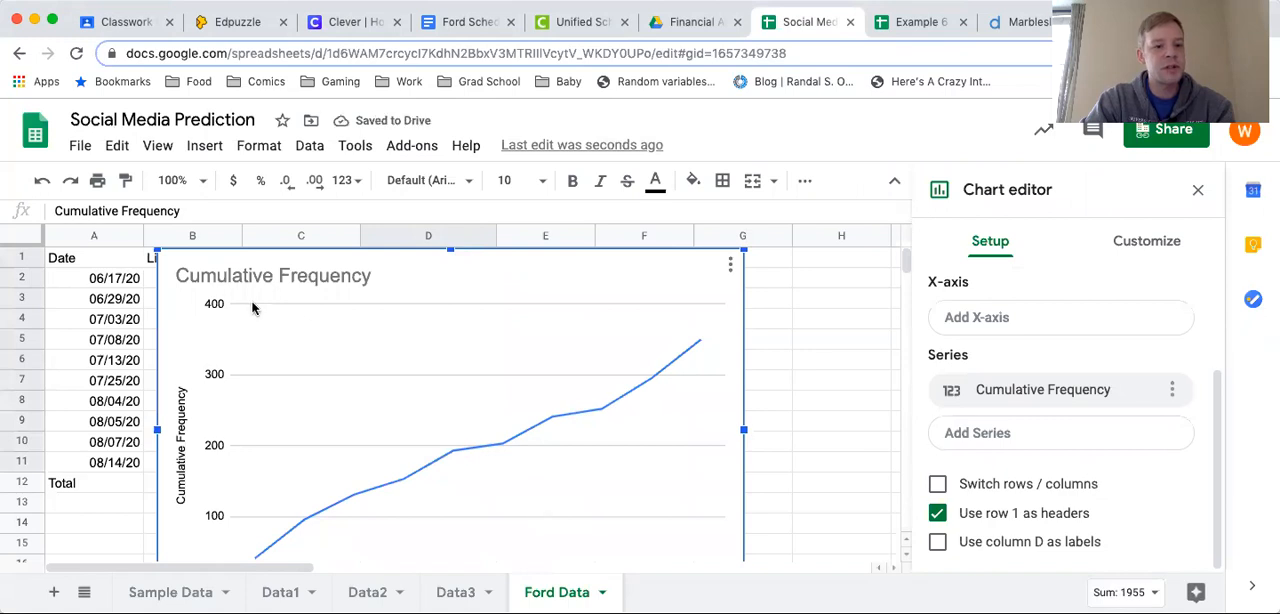
mouse_move(714, 352)
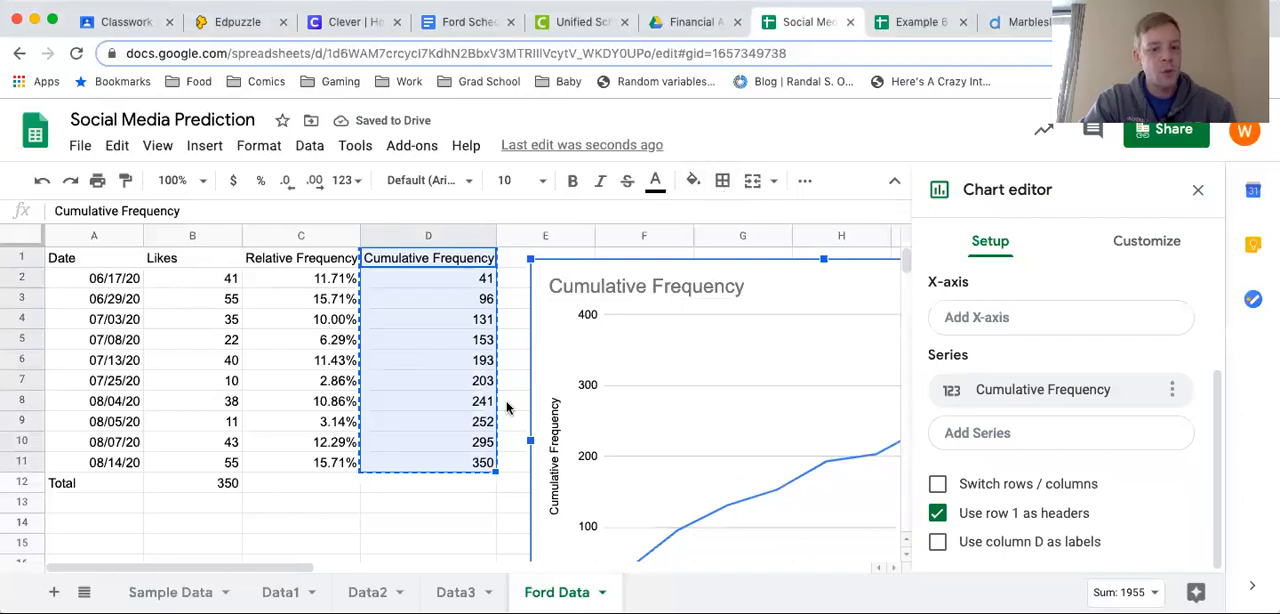
scroll(down, 3)
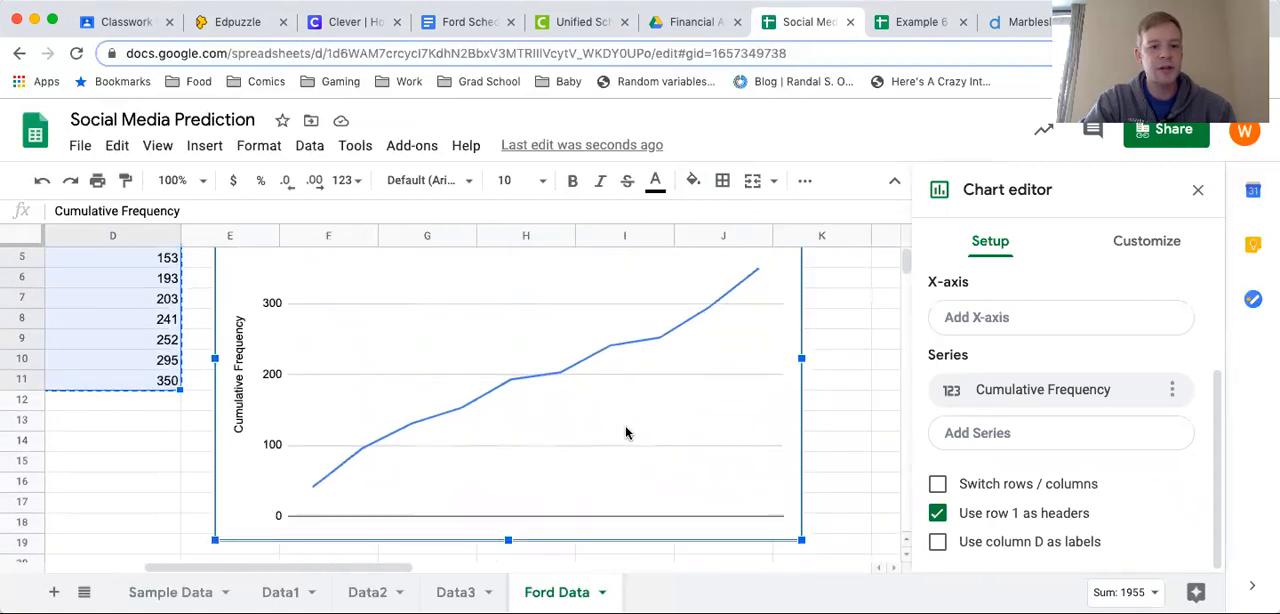
scroll(down, 3)
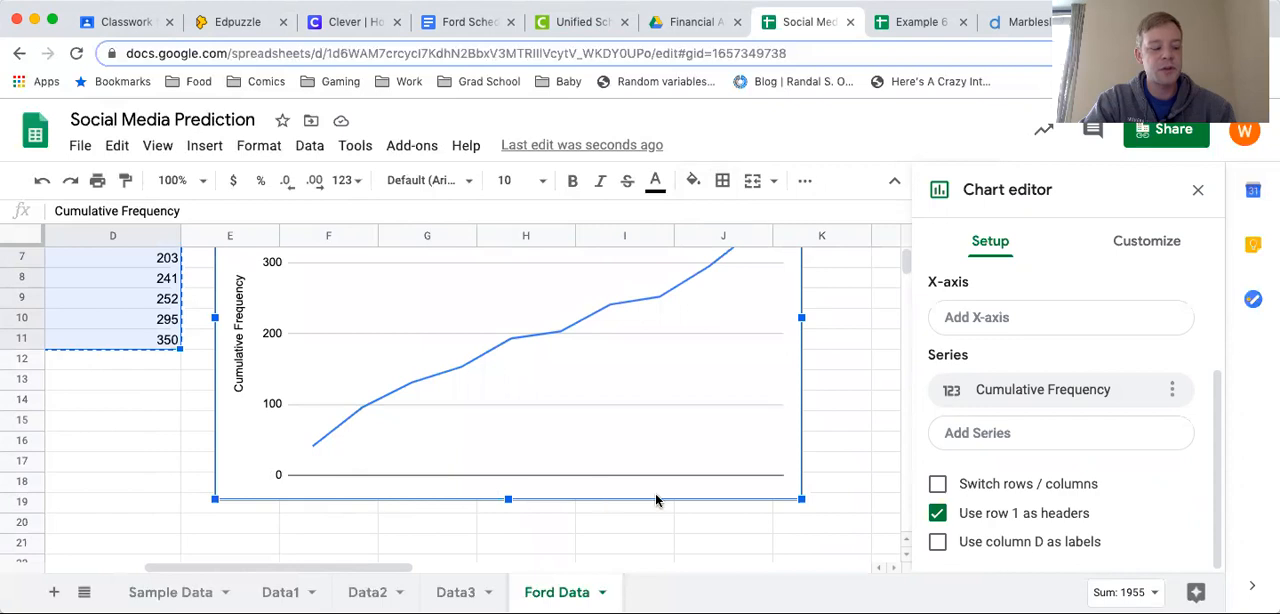
mouse_move(332, 446)
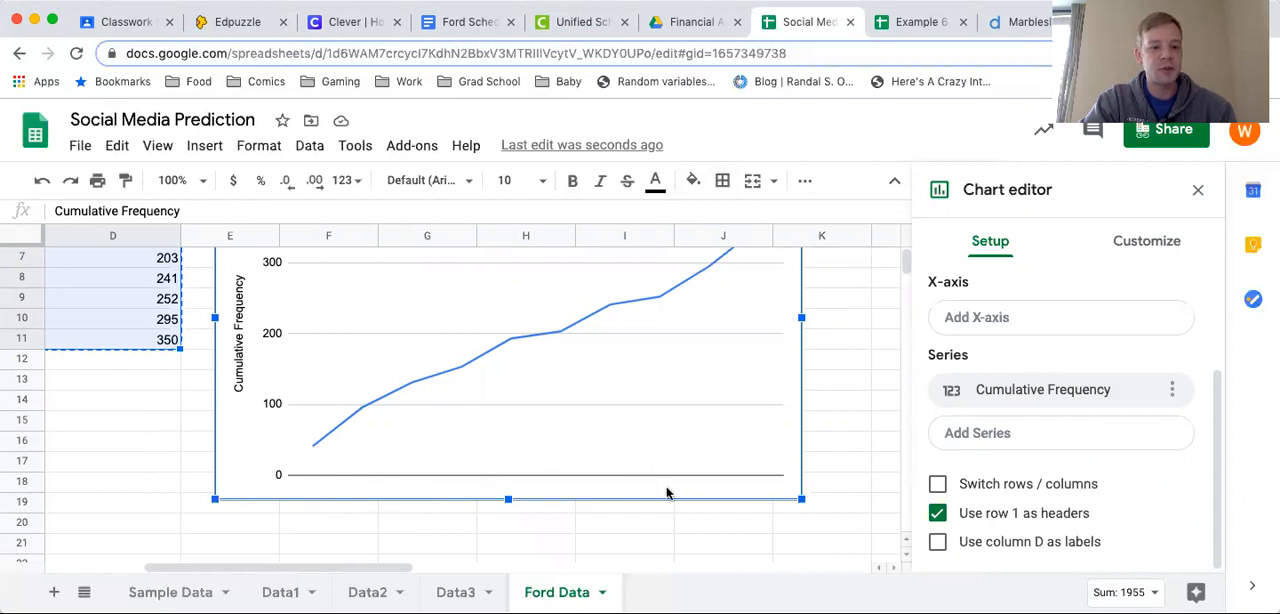
mouse_move(1020, 368)
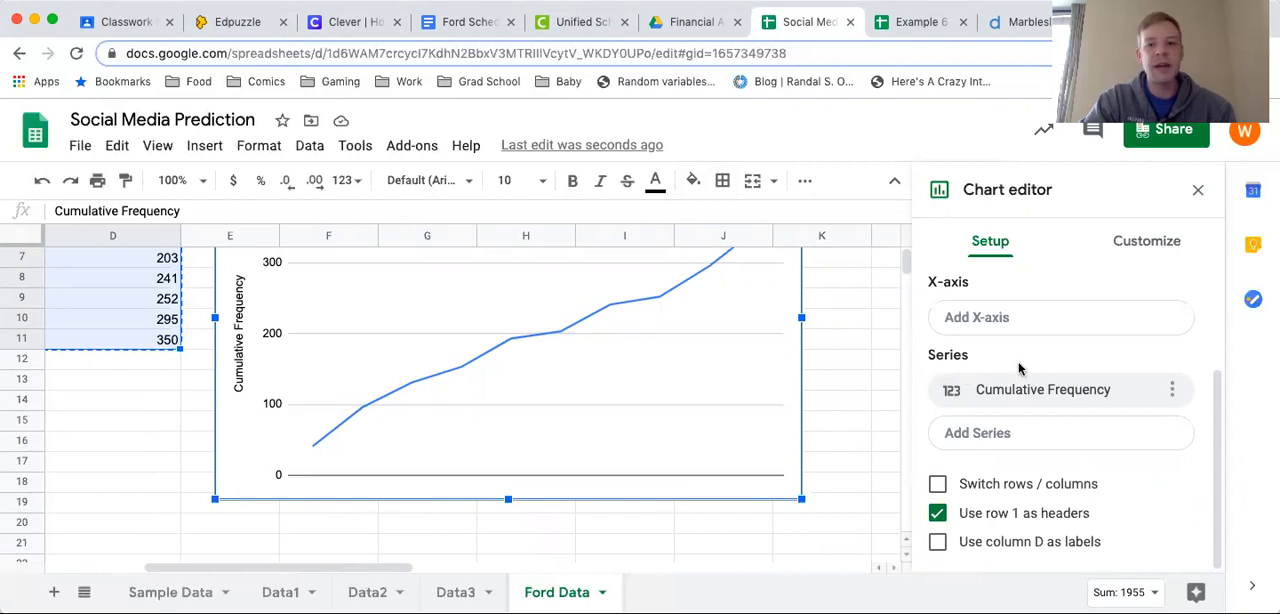
mouse_move(953, 263)
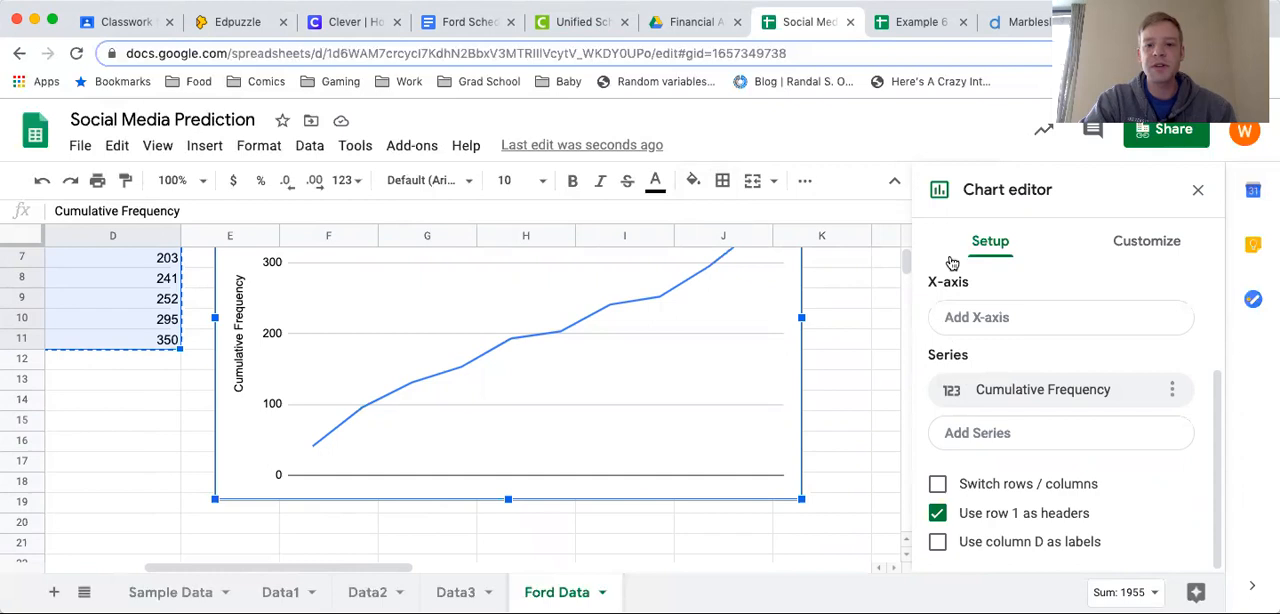
mouse_move(1008, 360)
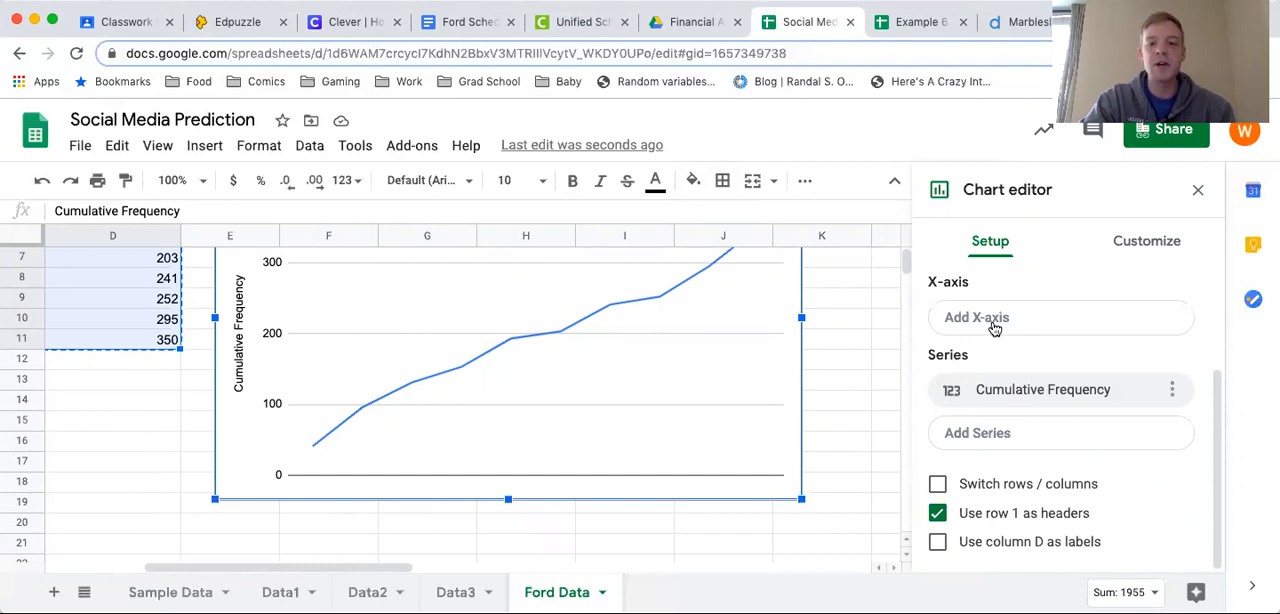
Step: Add an x-axis to the chart using the Date range A1:A11
click(1060, 317)
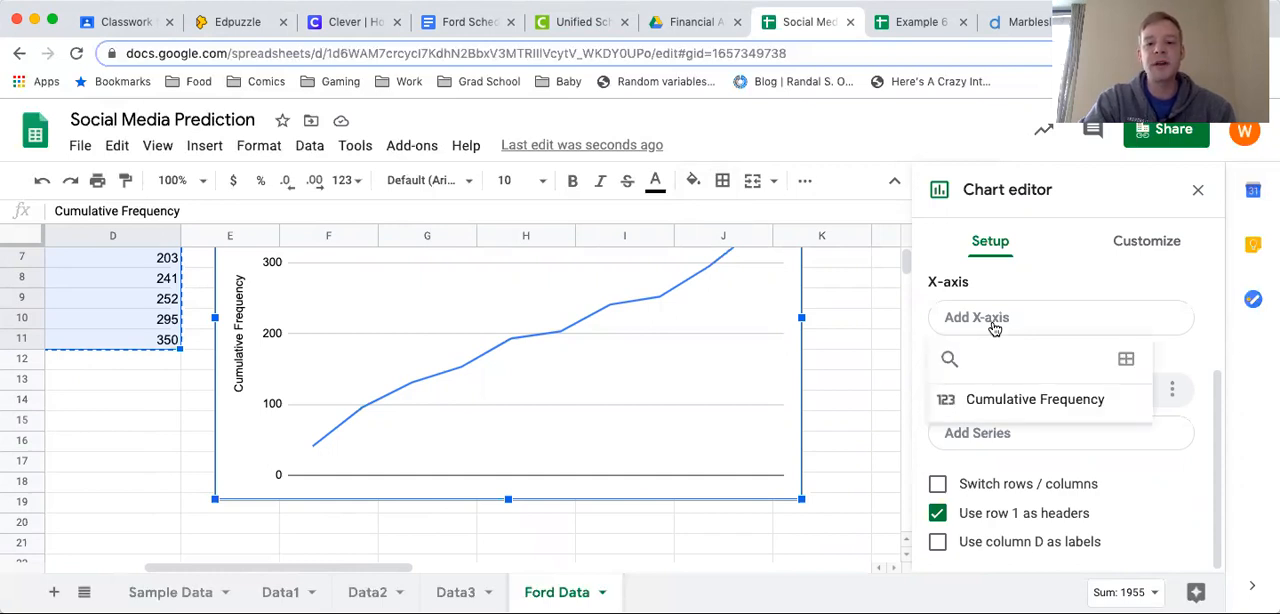
mouse_move(1110, 356)
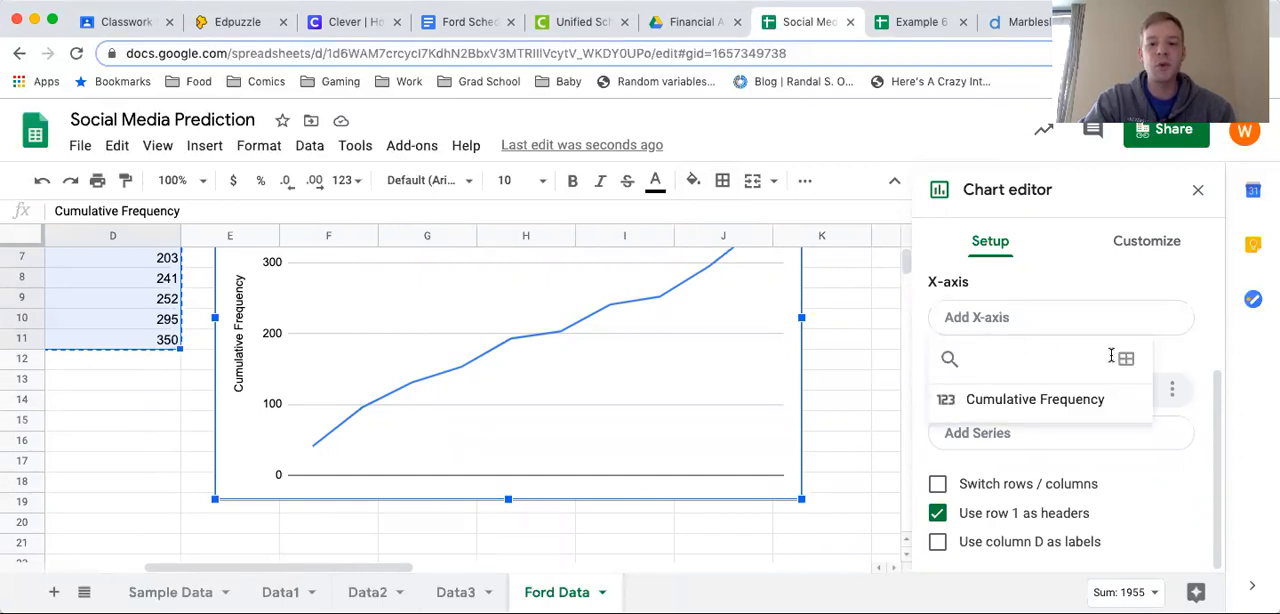
click(1125, 358)
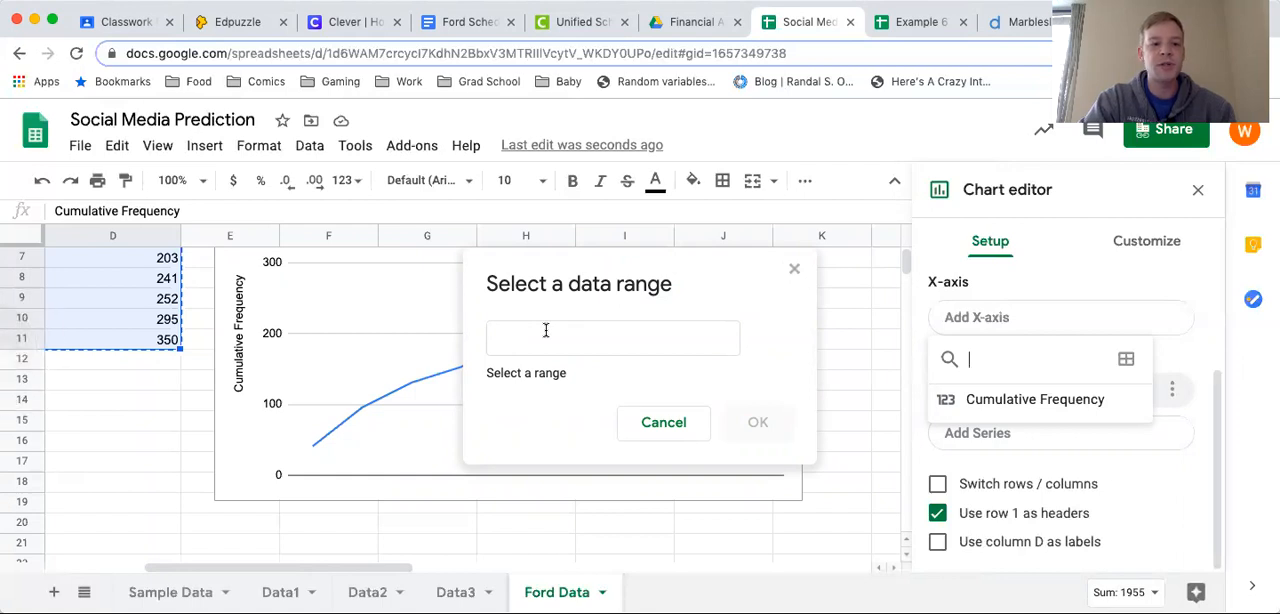
scroll(left, 3)
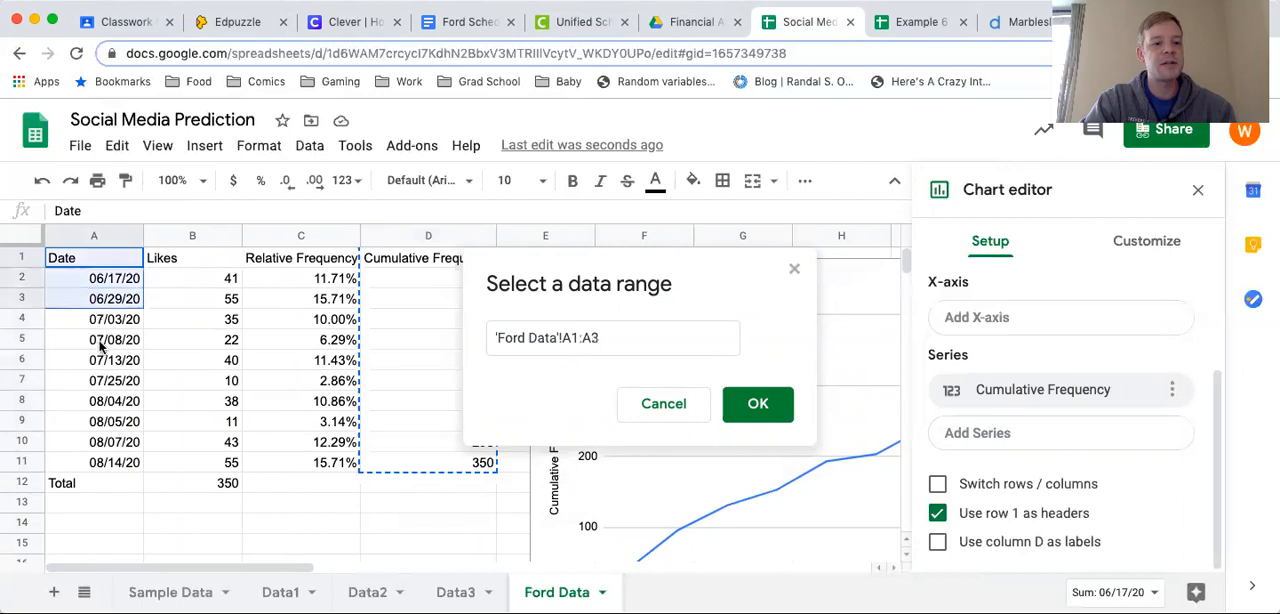
drag(94, 298, 108, 462)
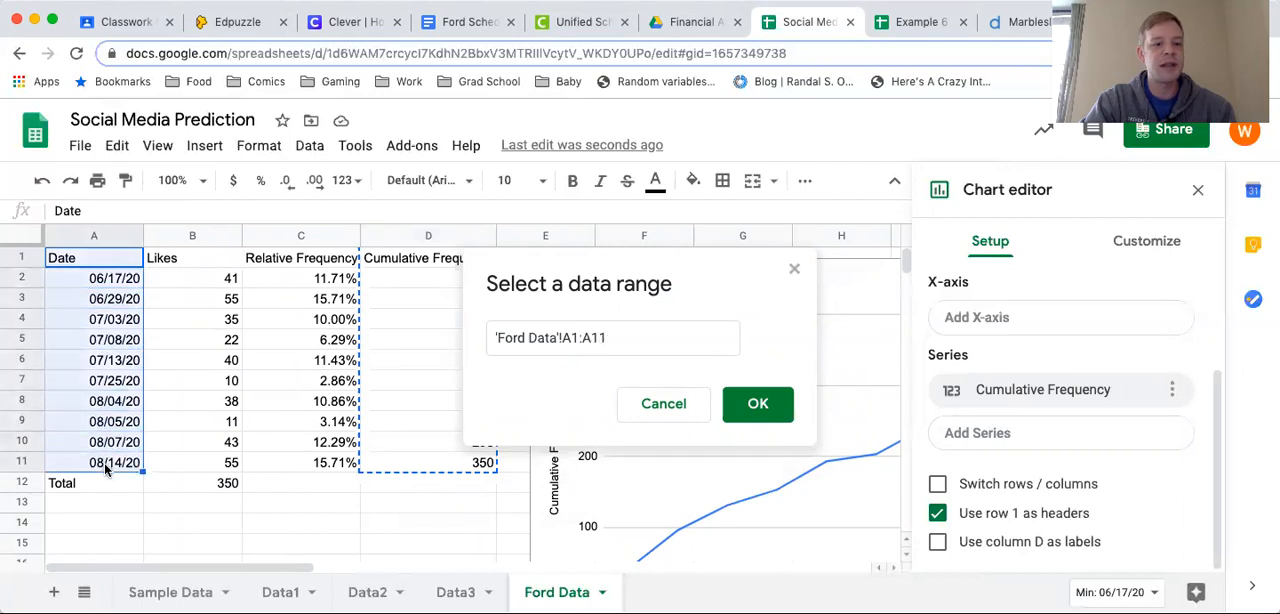
mouse_move(628, 390)
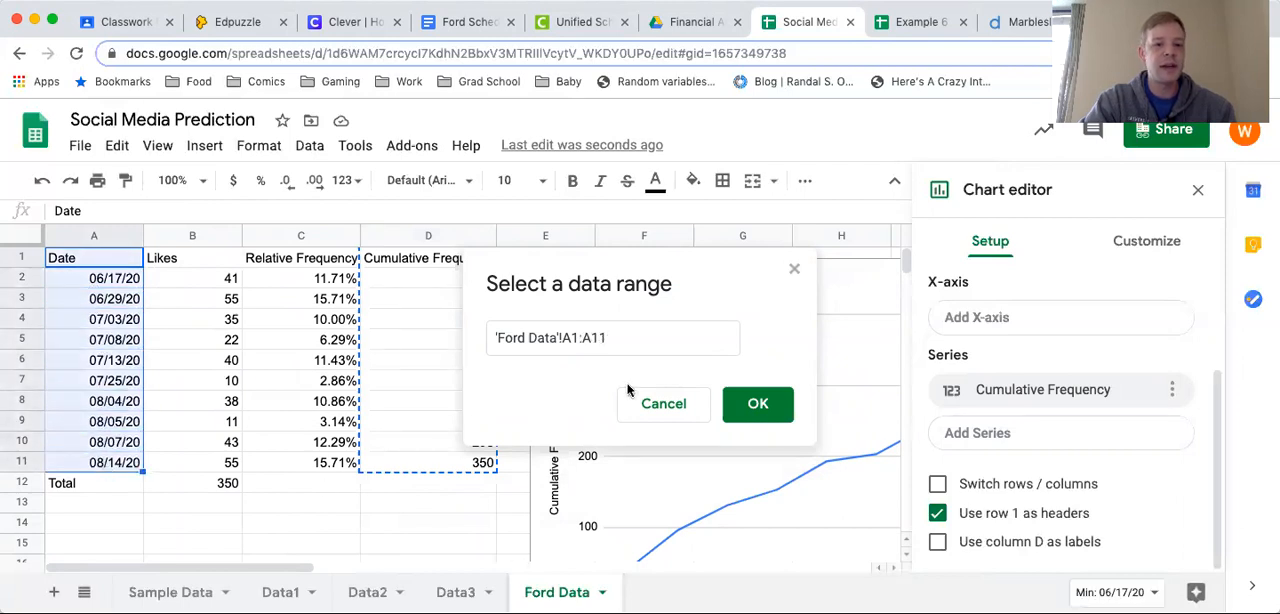
click(757, 403)
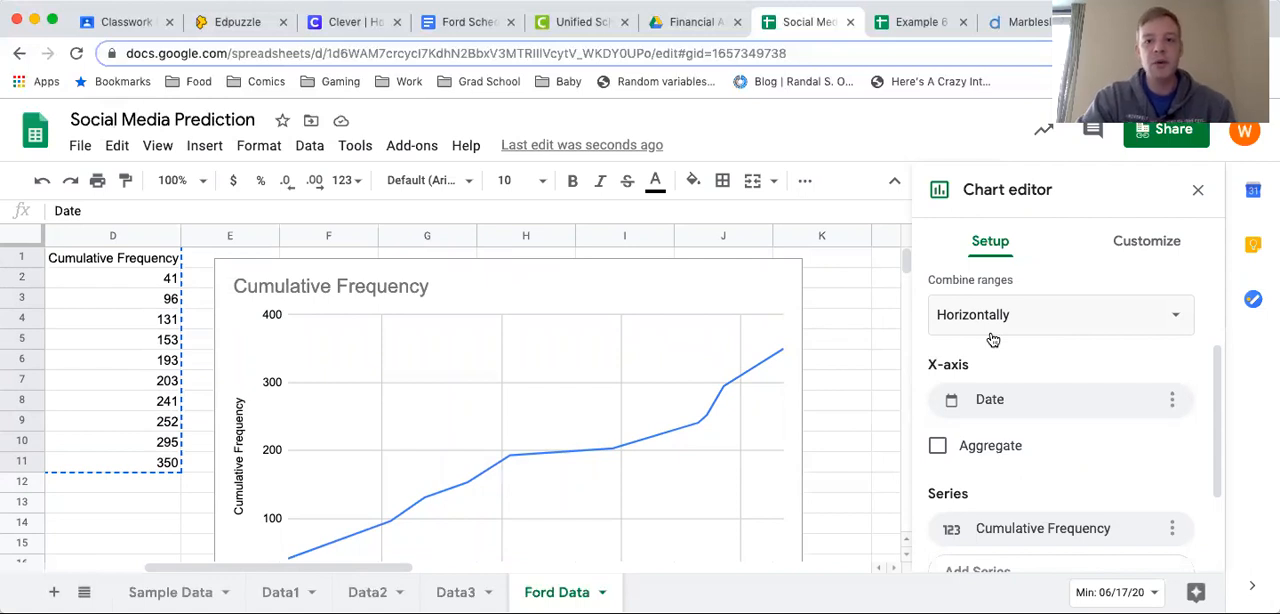
mouse_move(1120, 387)
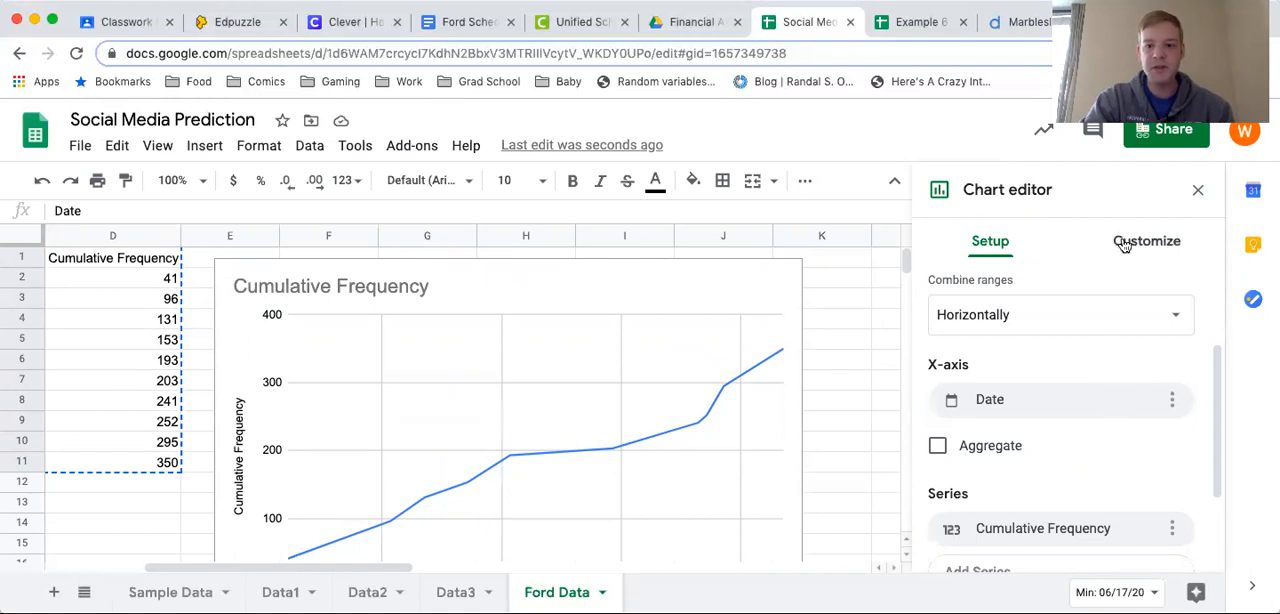
mouse_move(1143, 248)
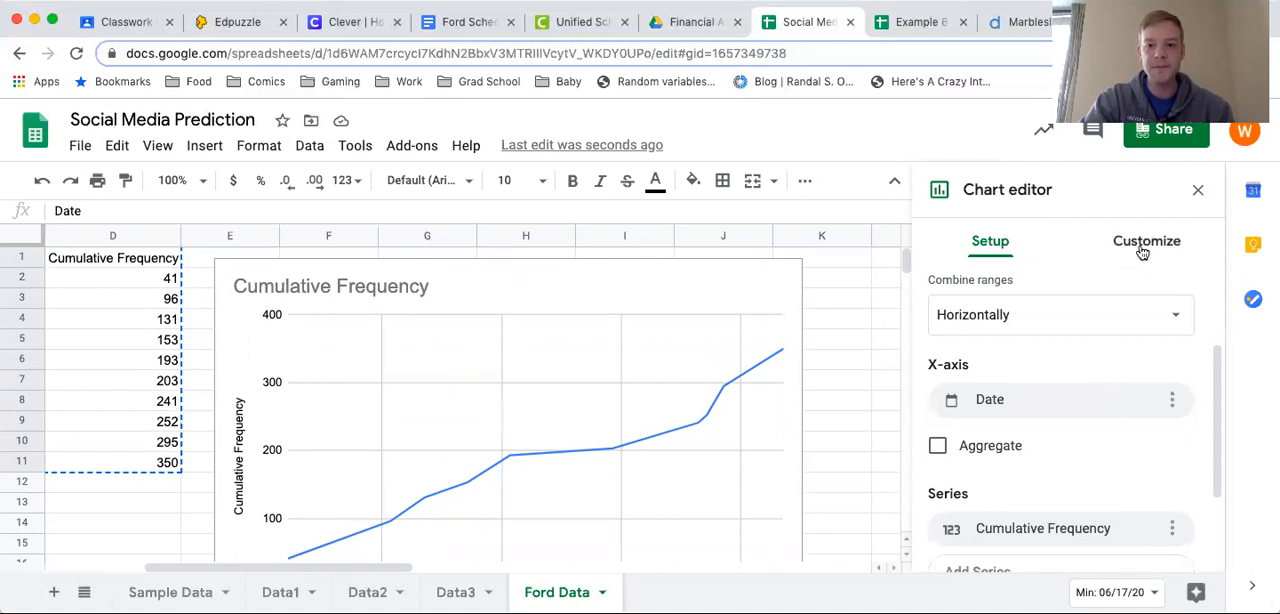
click(1147, 241)
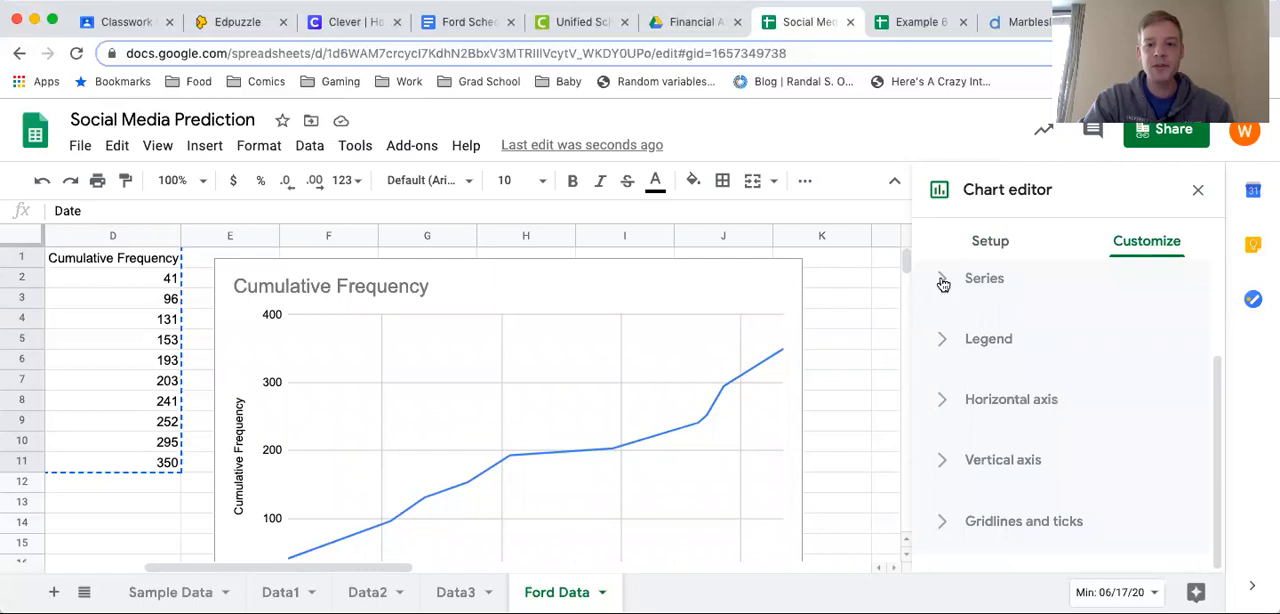
Step: Expand the Series options and scroll down to the Trendline checkbox
click(984, 278)
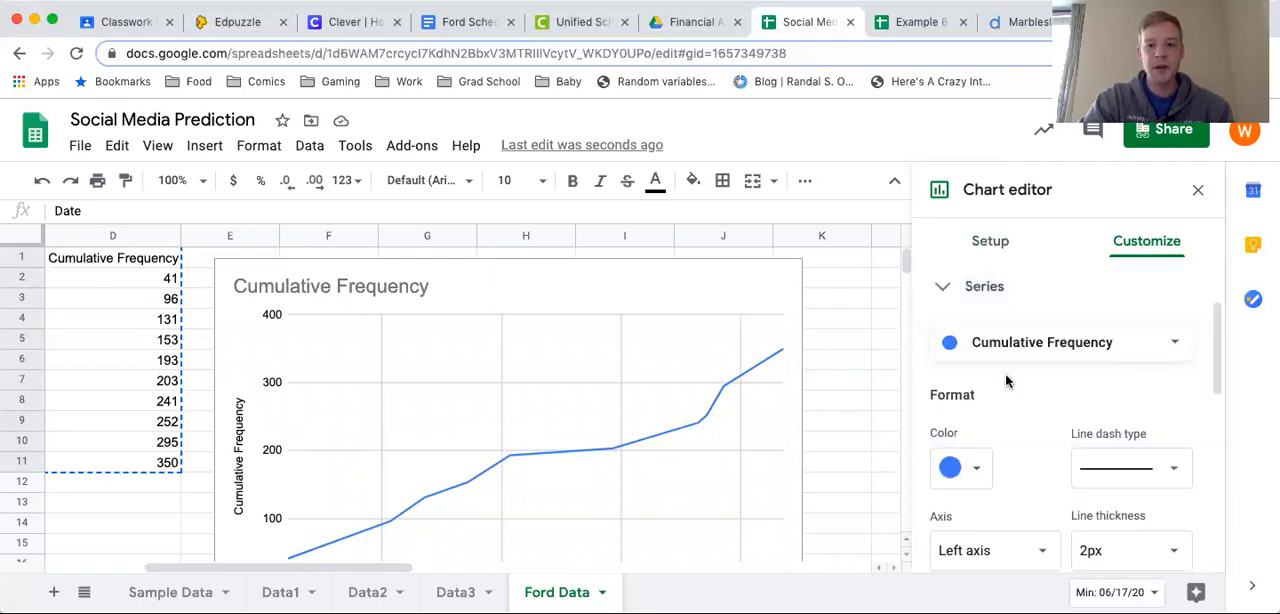
scroll(down, 3)
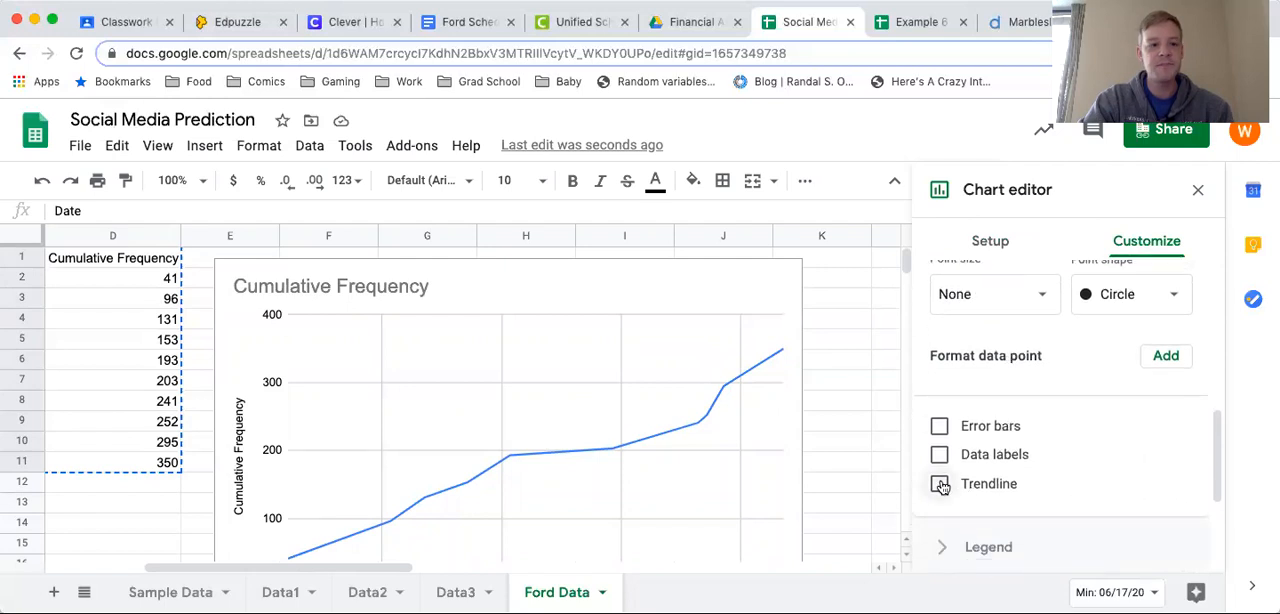
Step: Add a linear trendline to the Cumulative Frequency series
click(939, 484)
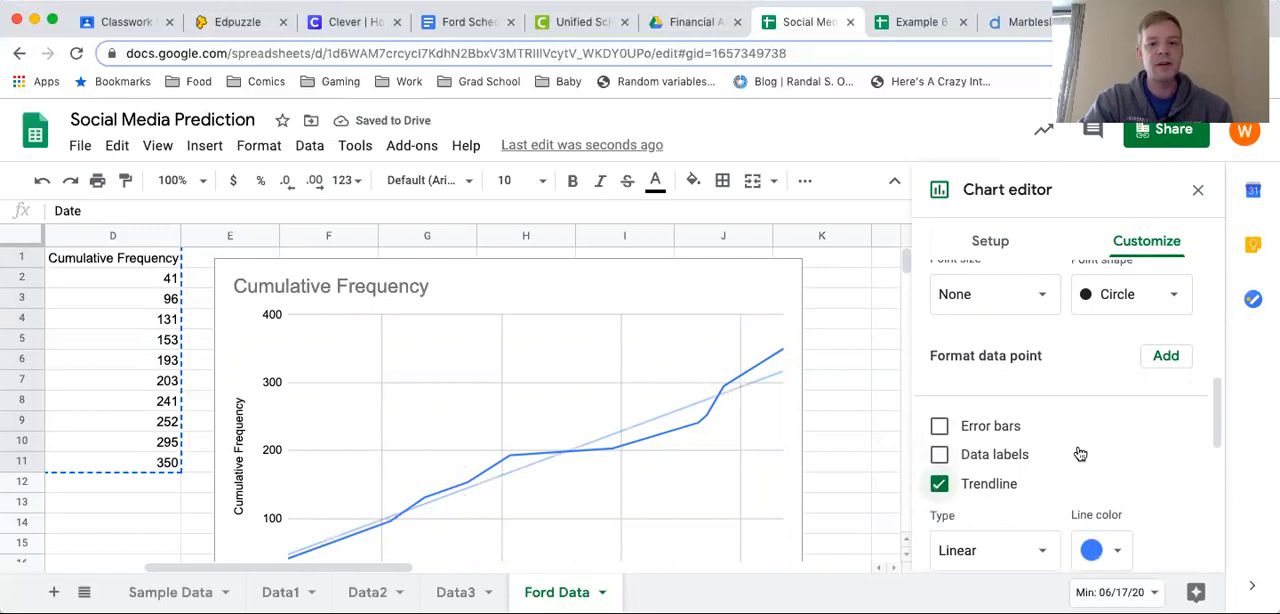
scroll(down, 3)
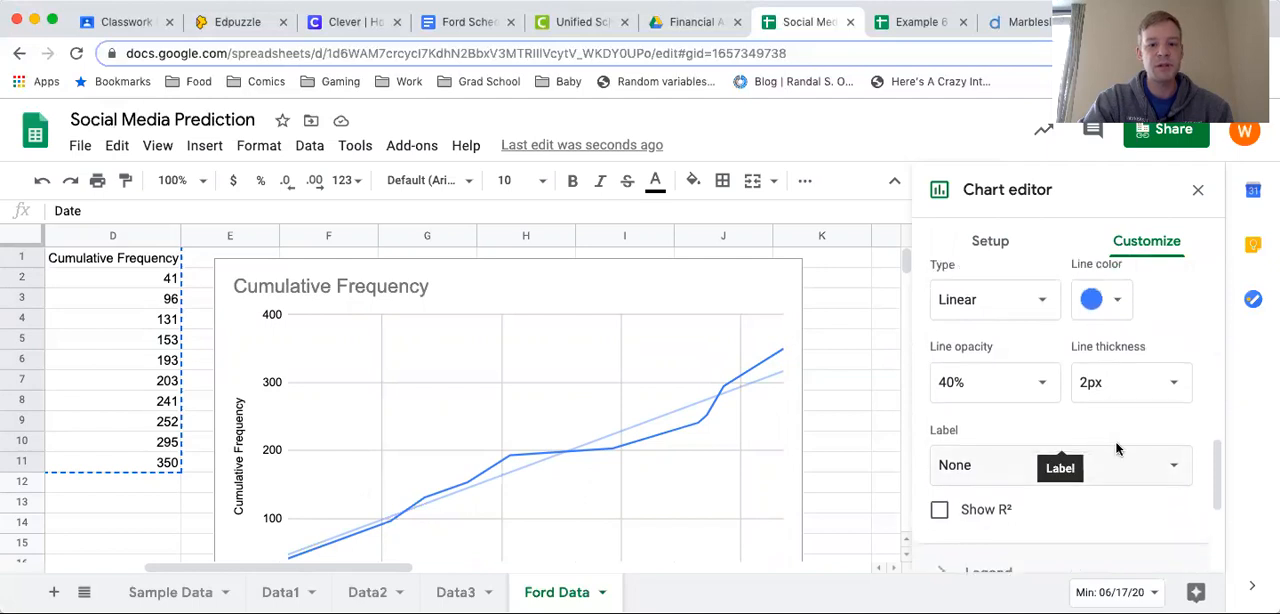
mouse_move(1069, 437)
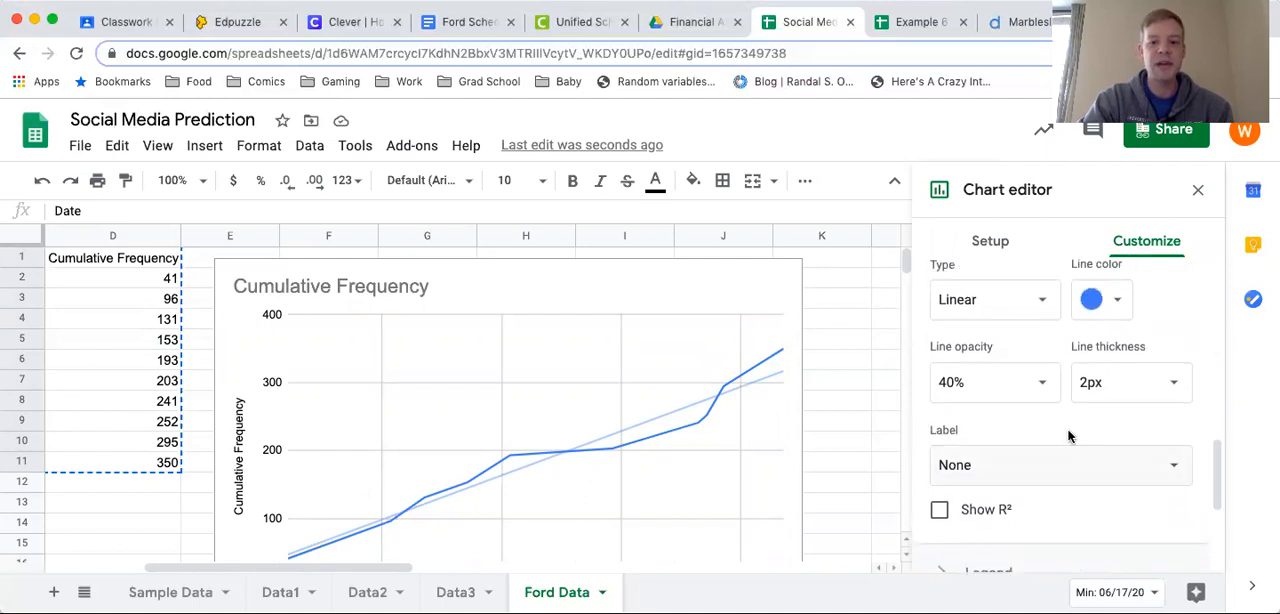
Step: Label the trendline with its equation (4.66*x + -204857) and show R² = 0.95
click(1058, 465)
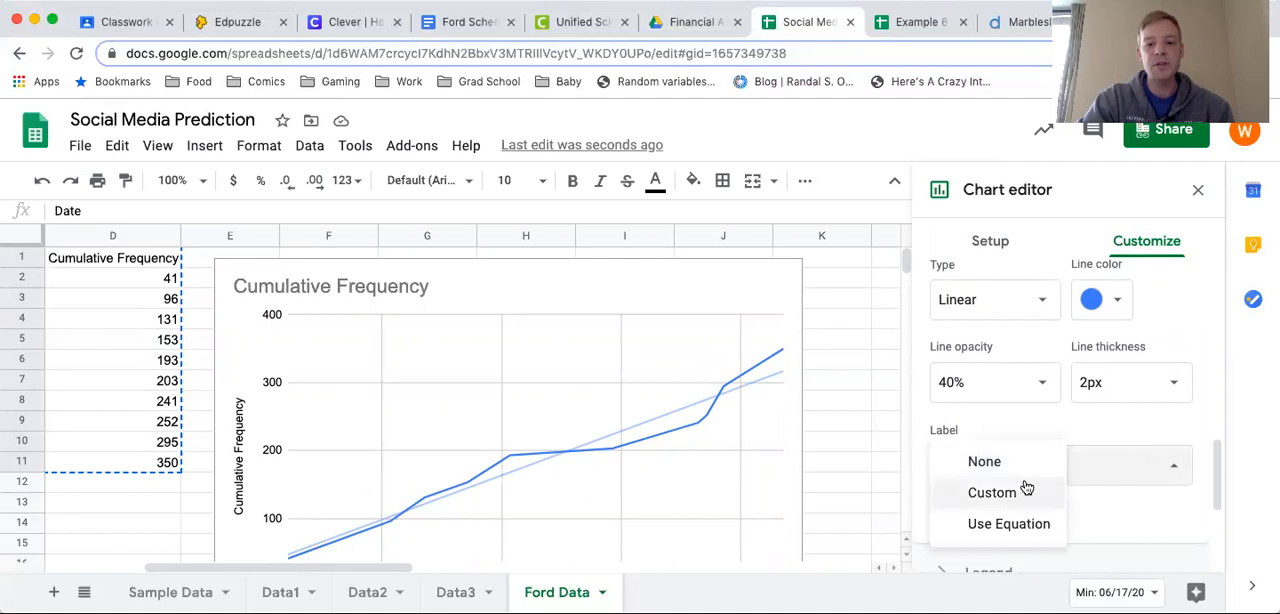
click(1009, 523)
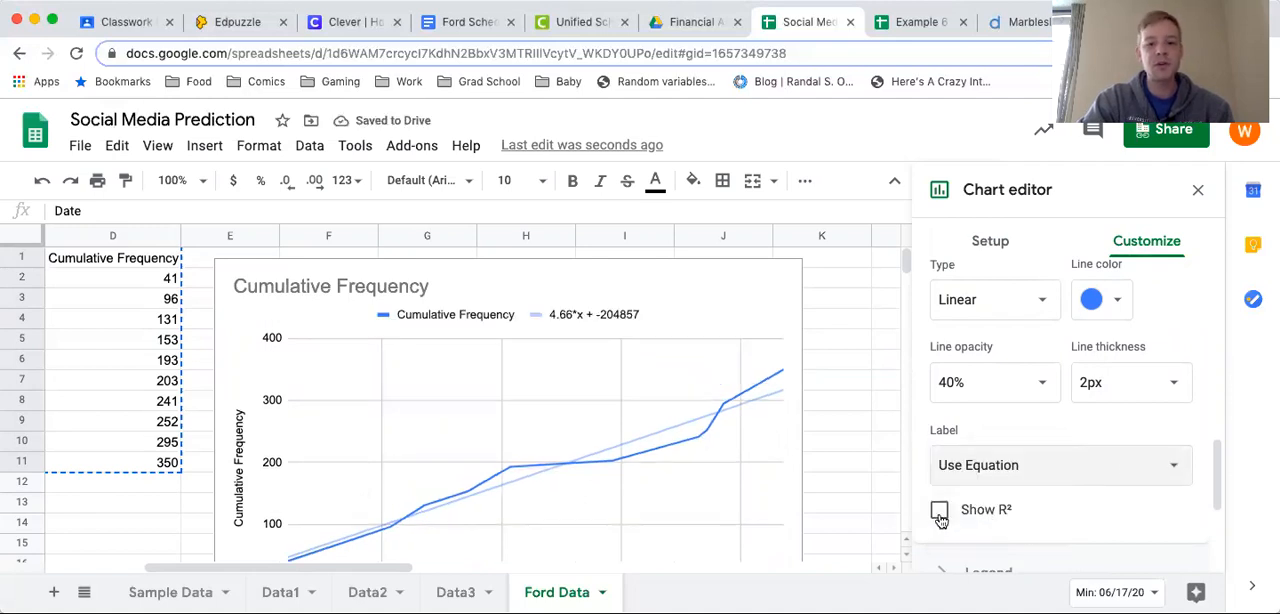
click(939, 509)
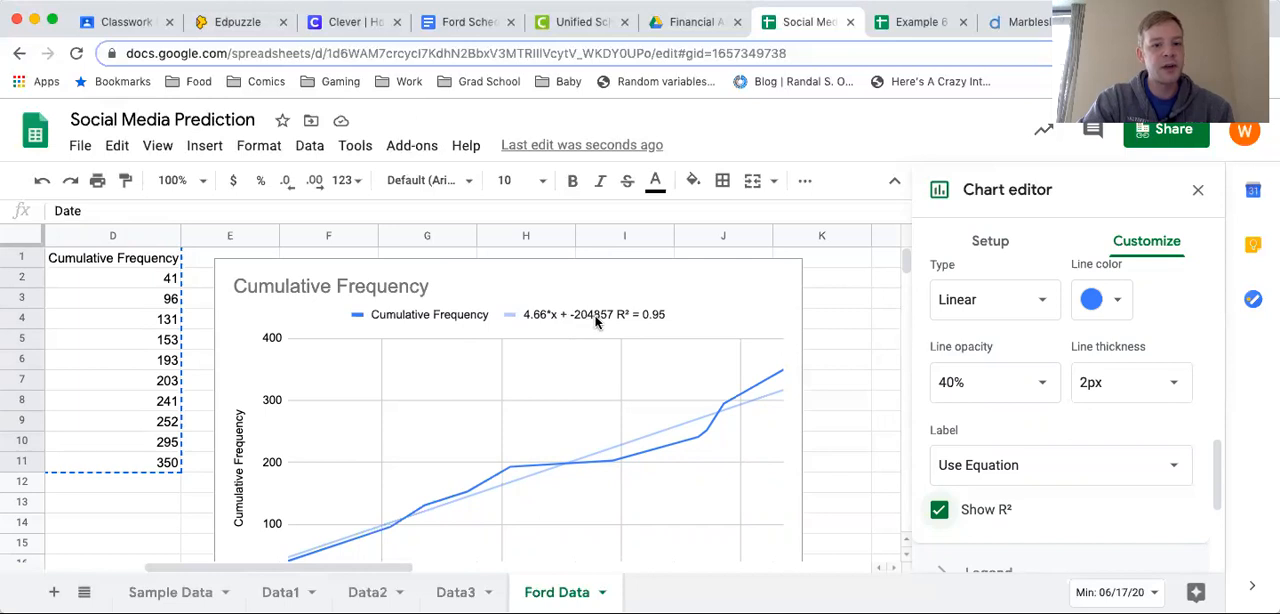
mouse_move(617, 322)
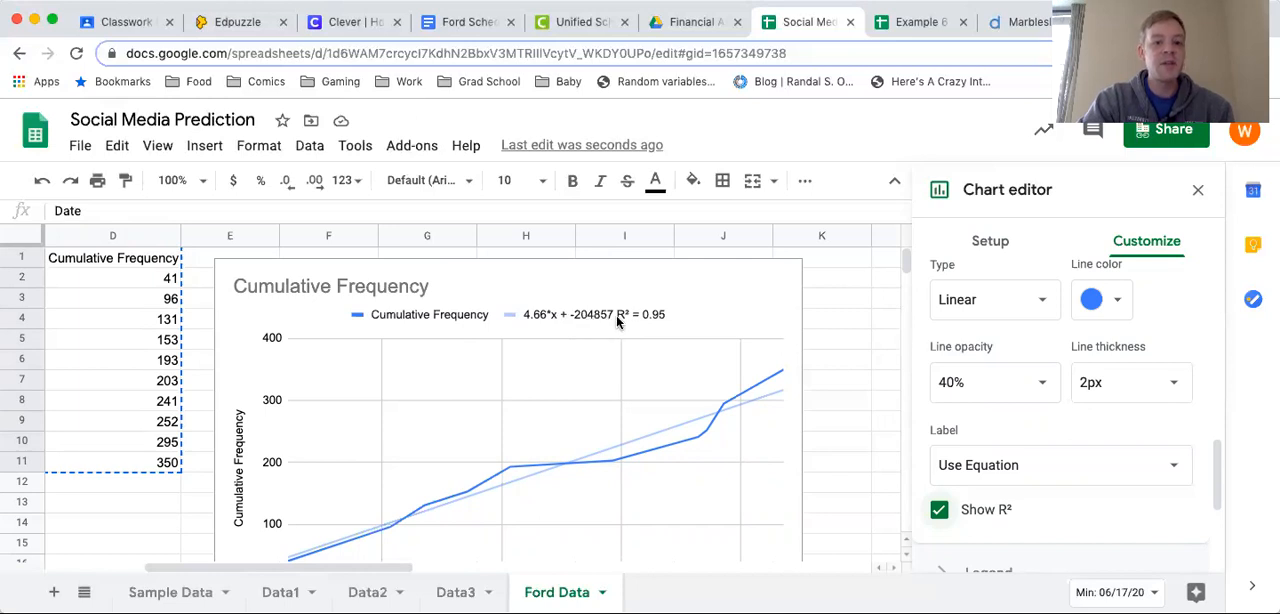
mouse_move(575, 322)
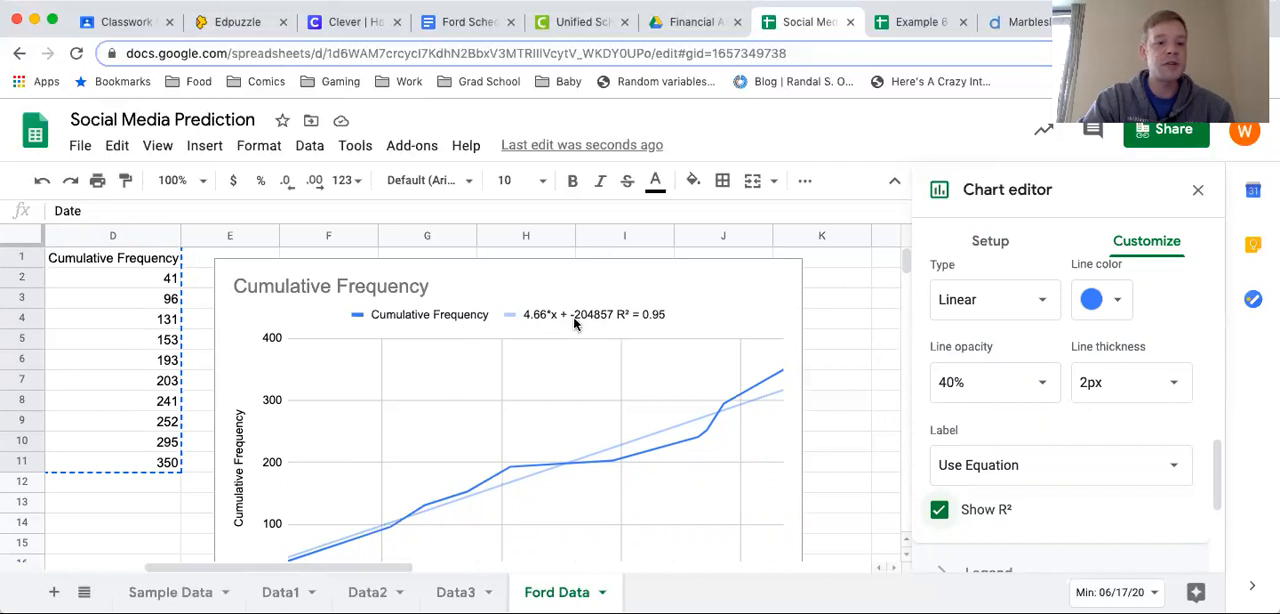
mouse_move(758, 408)
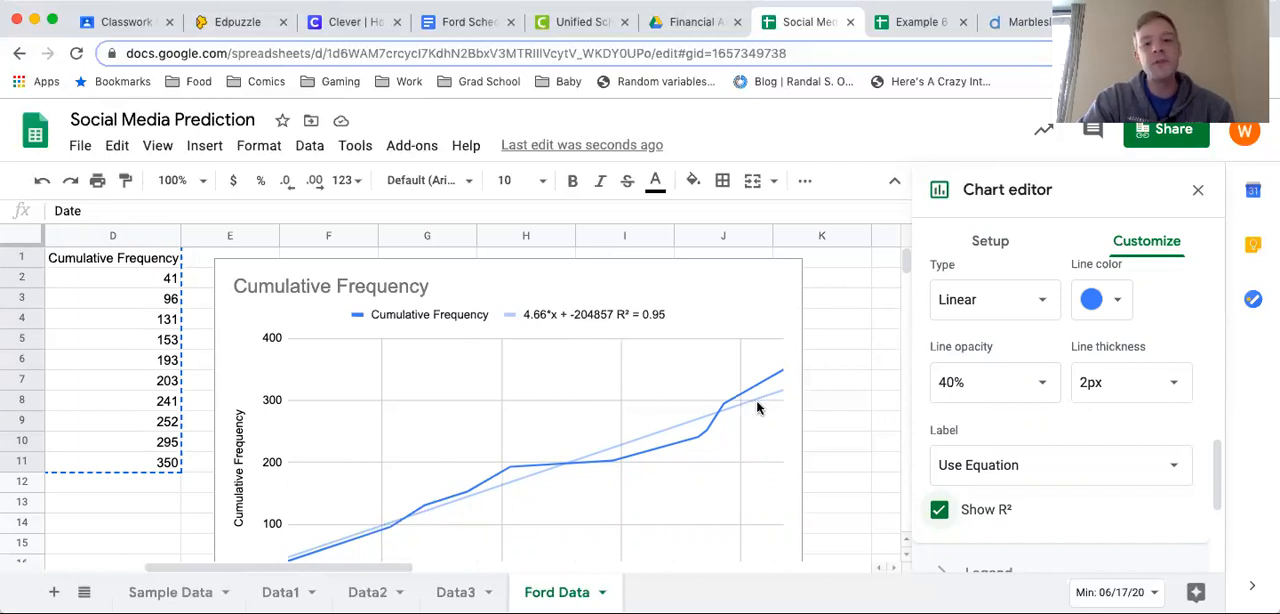
mouse_move(533, 387)
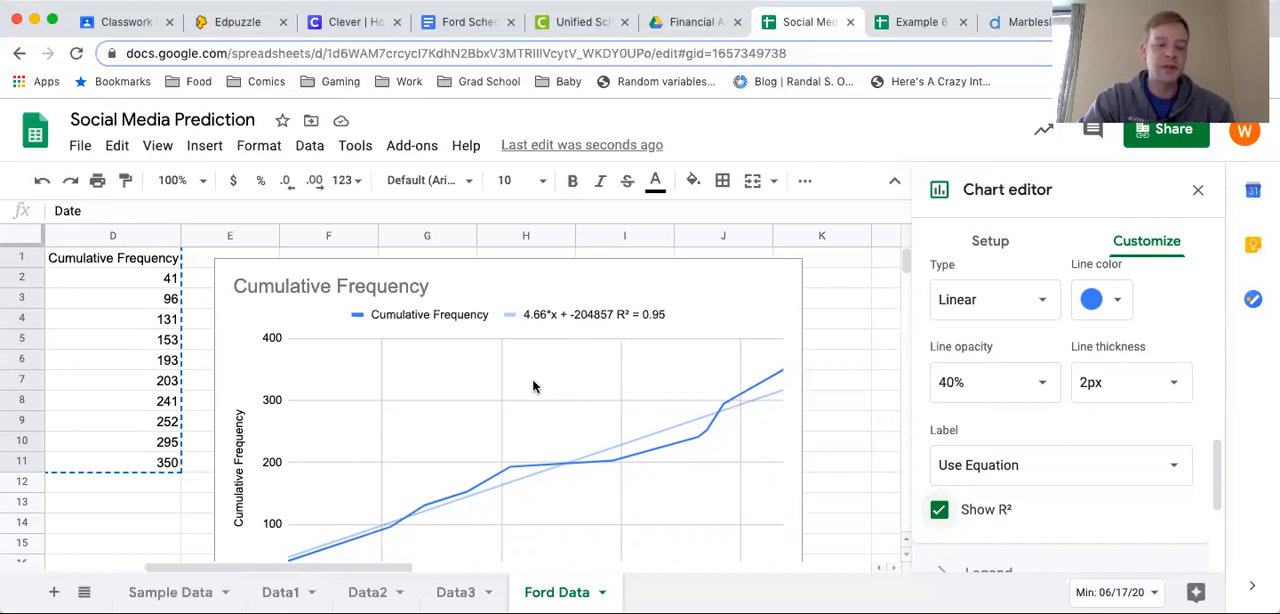
mouse_move(548, 318)
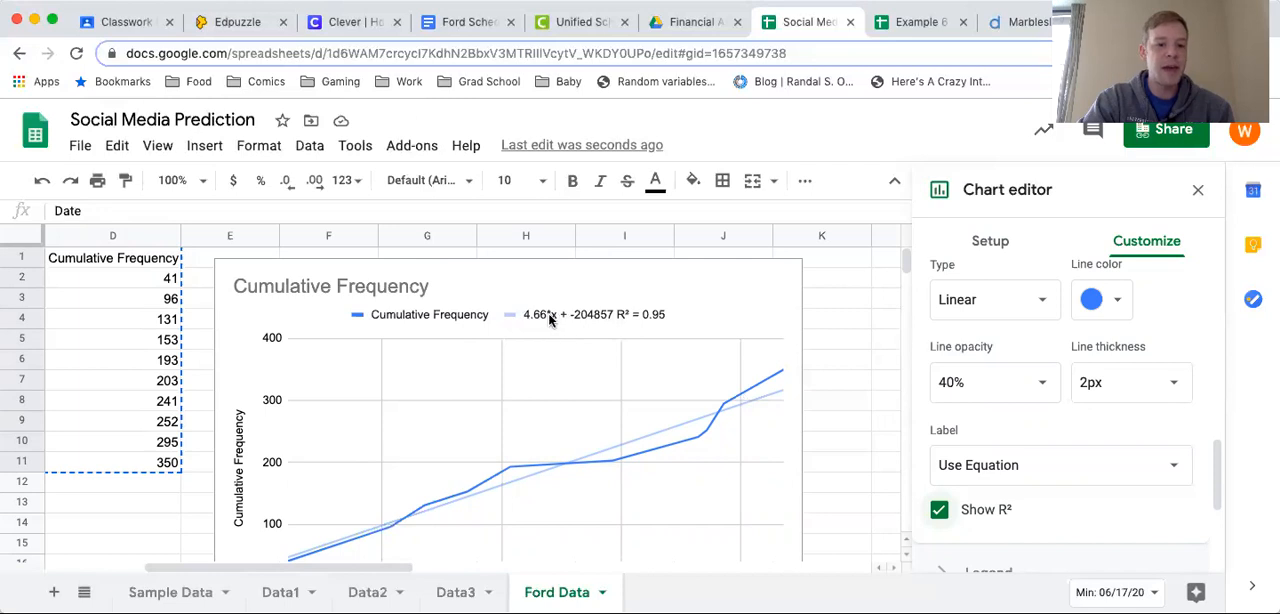
mouse_move(369, 536)
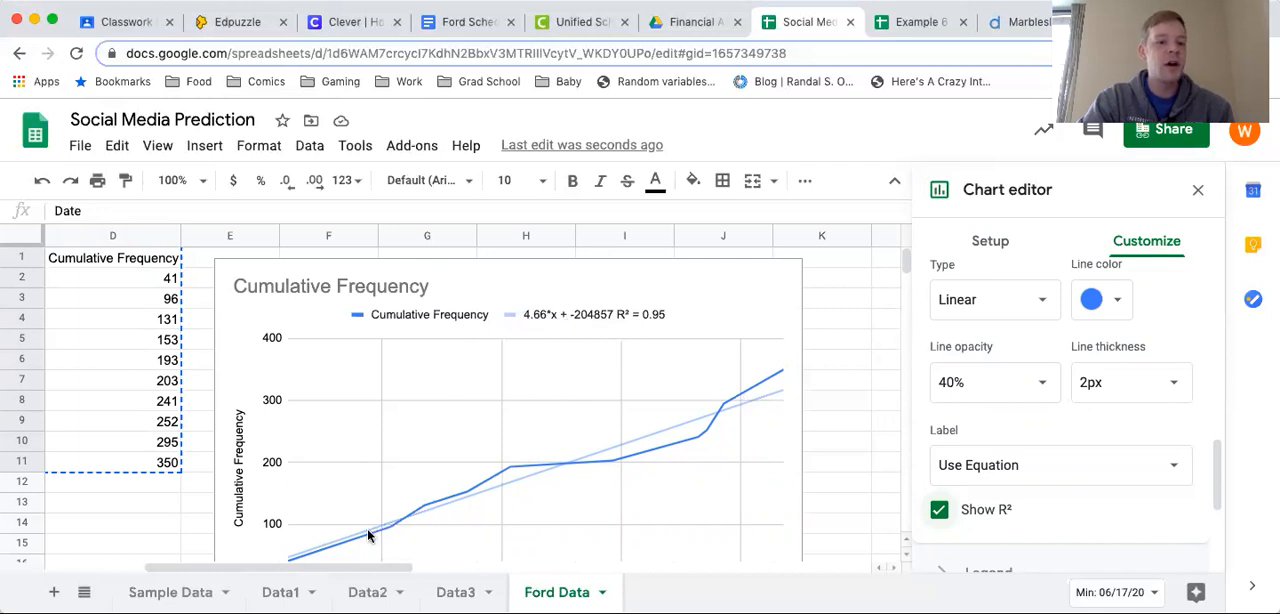
mouse_move(477, 507)
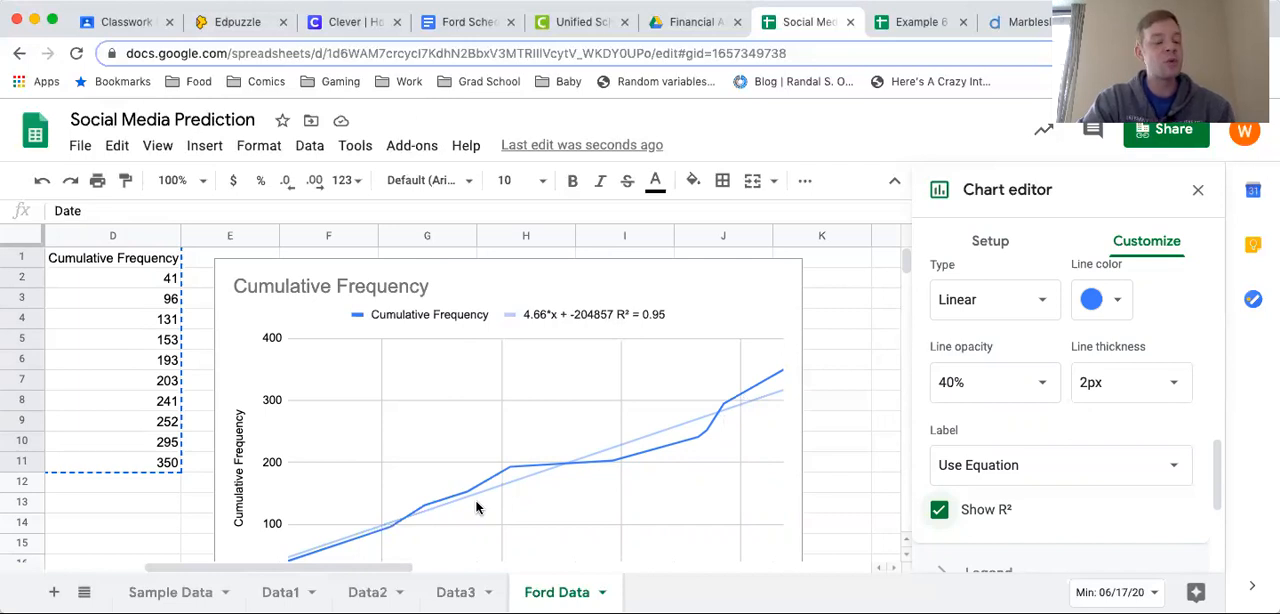
mouse_move(515, 504)
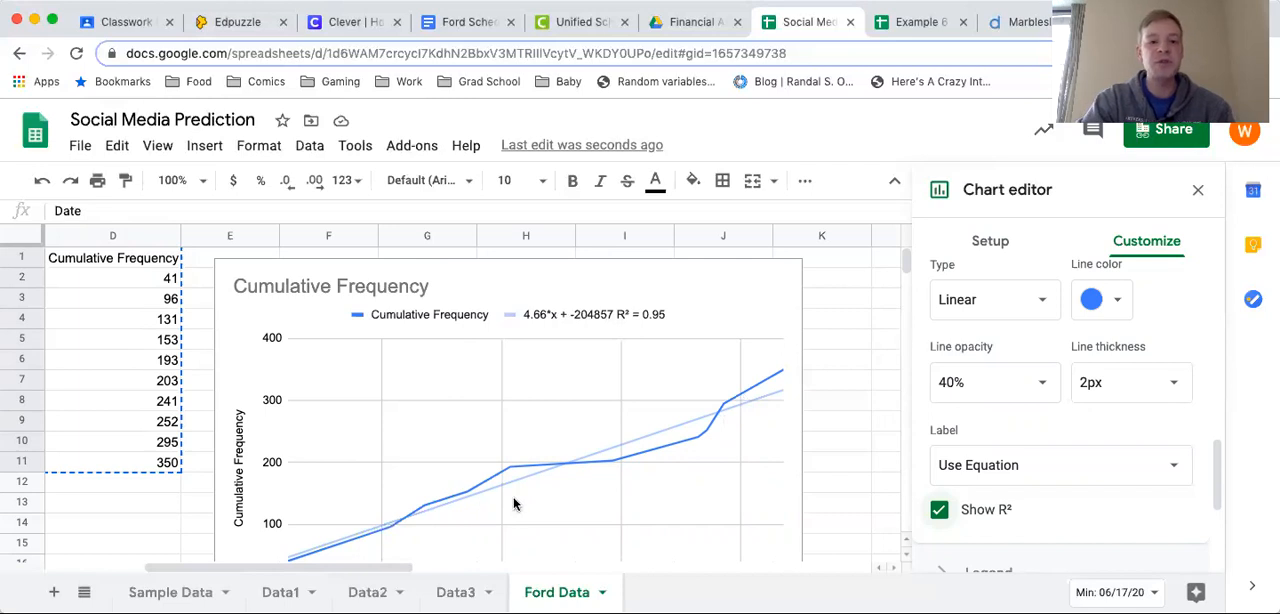
mouse_move(660, 331)
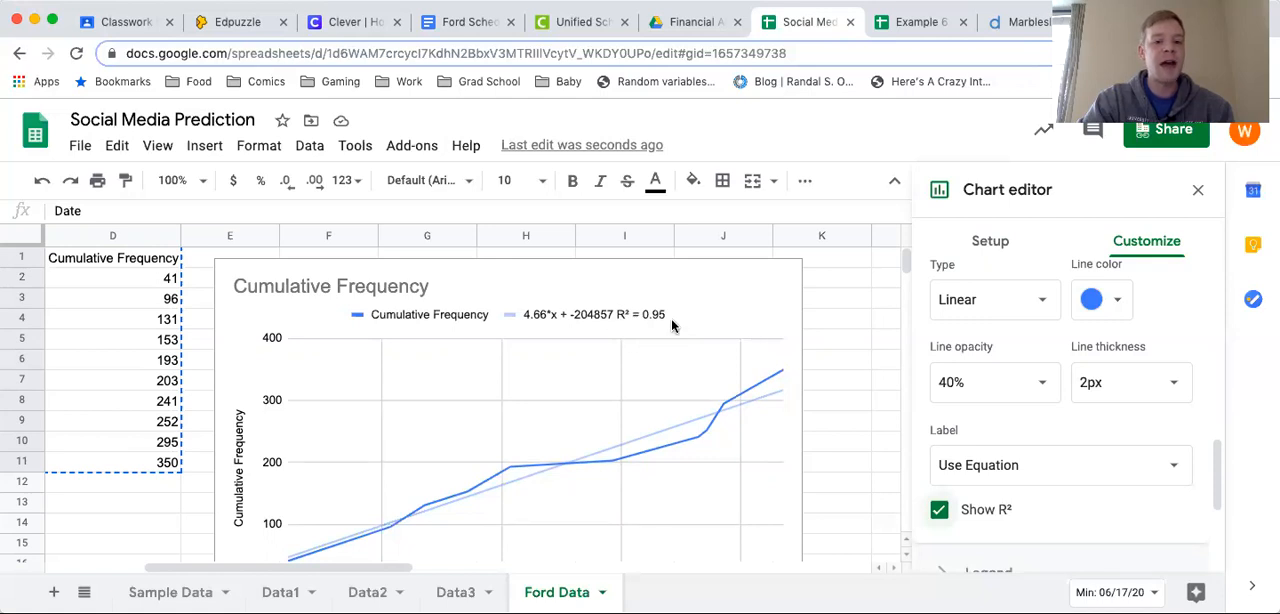
mouse_move(628, 453)
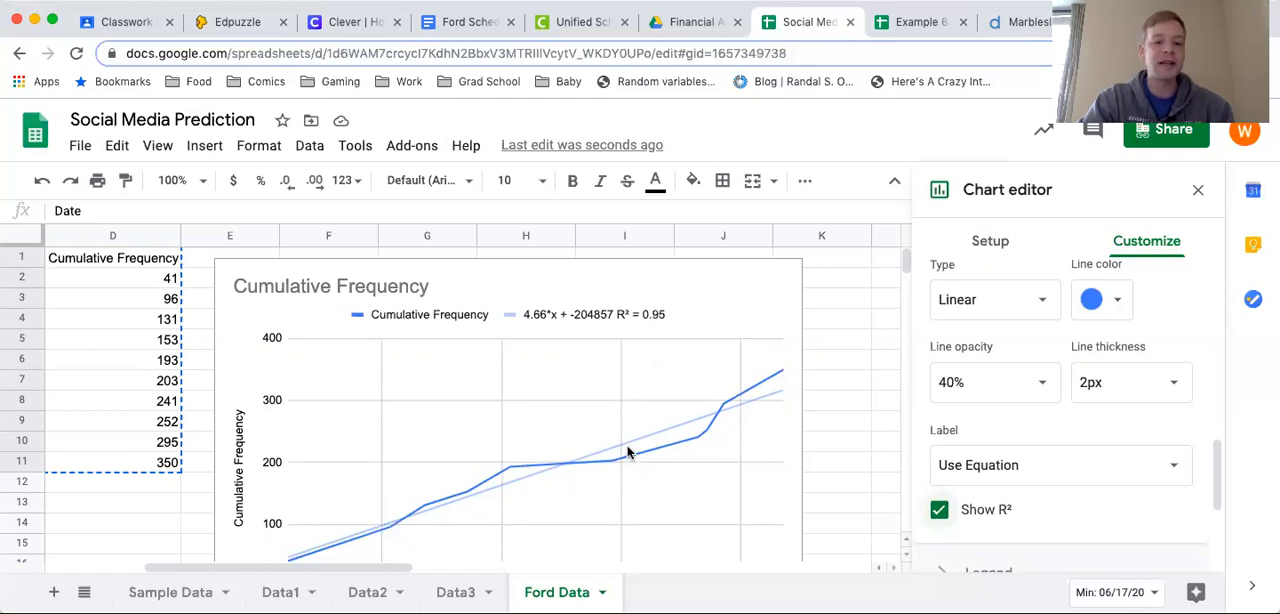
mouse_move(757, 382)
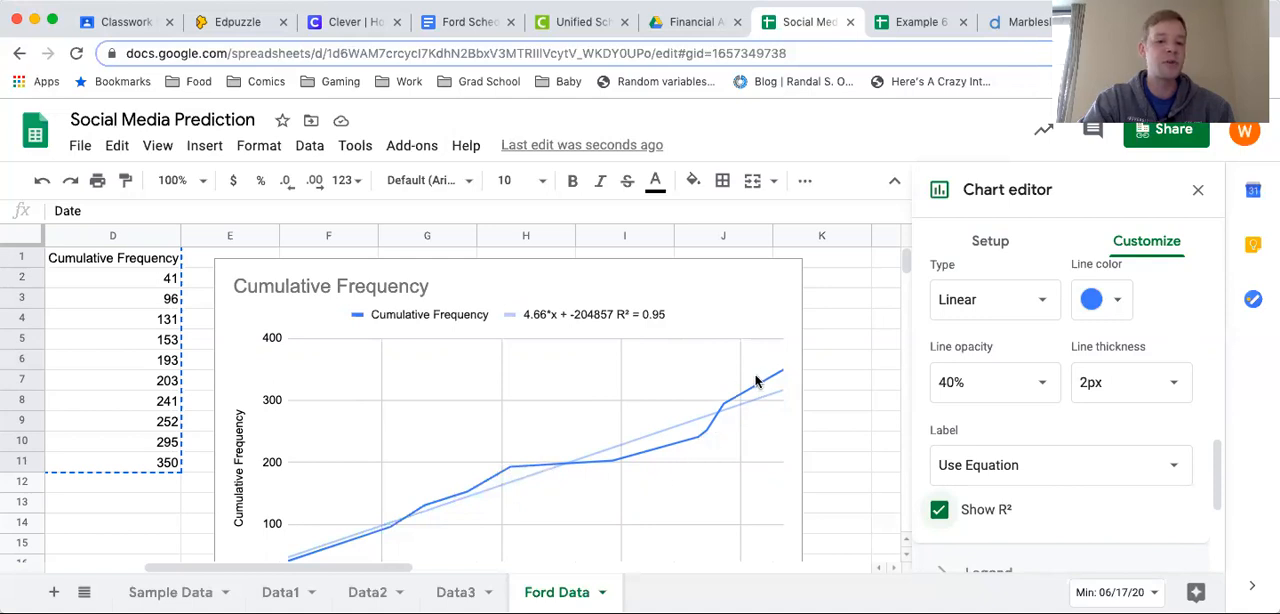
mouse_move(672, 337)
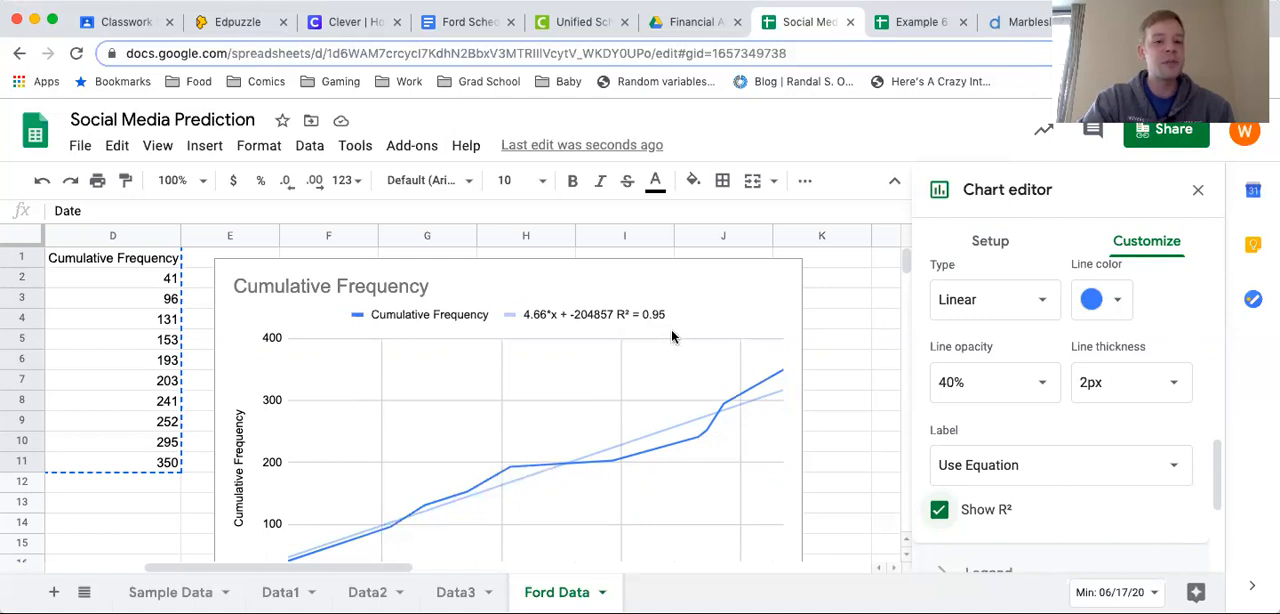
mouse_move(635, 343)
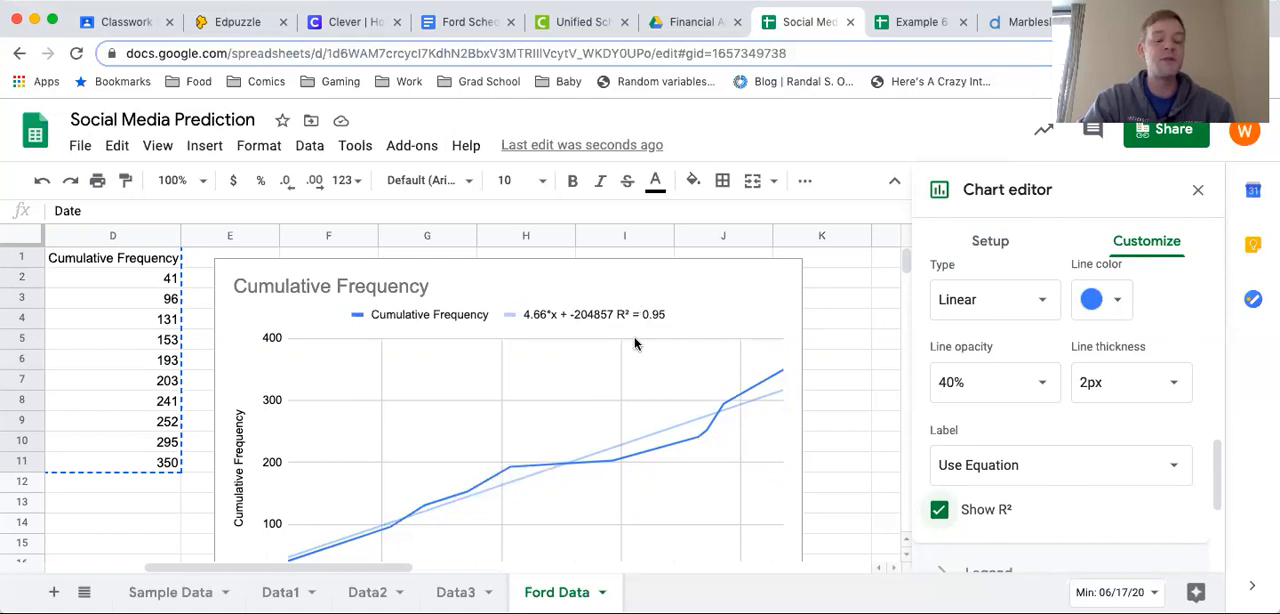
mouse_move(614, 321)
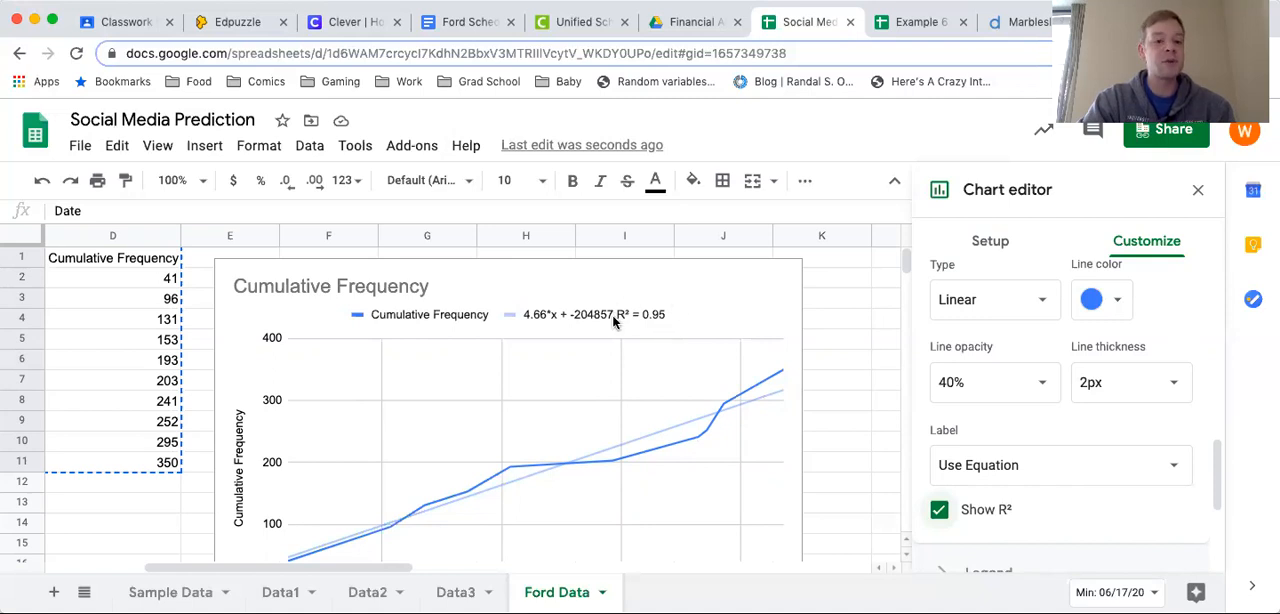
mouse_move(690, 321)
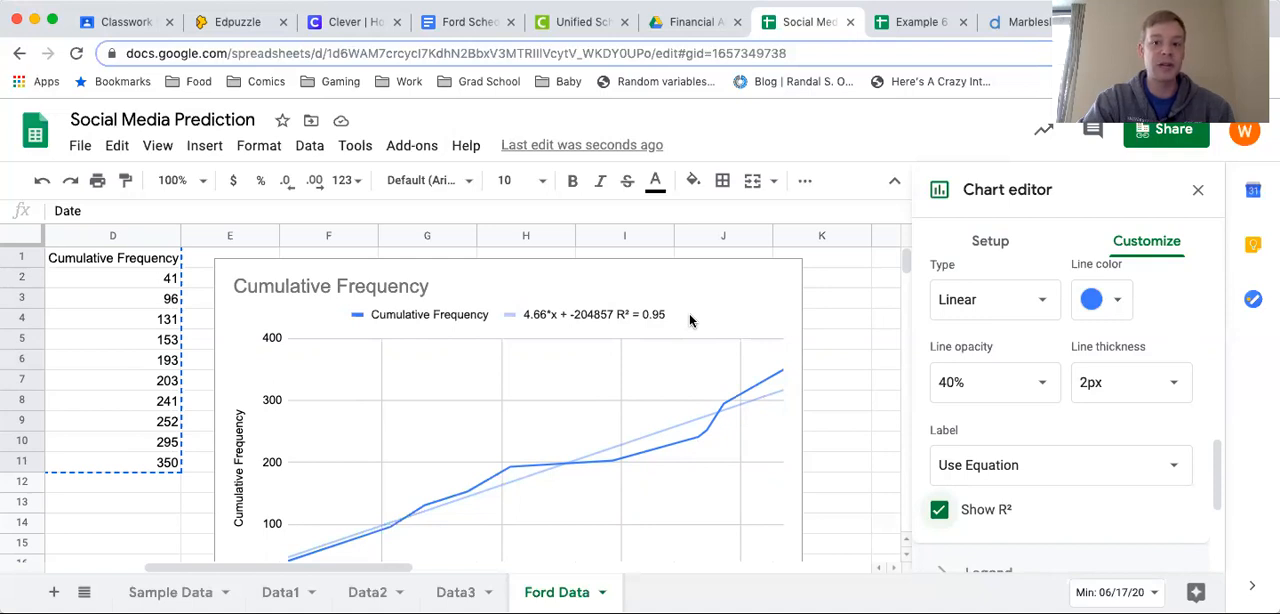
mouse_move(680, 362)
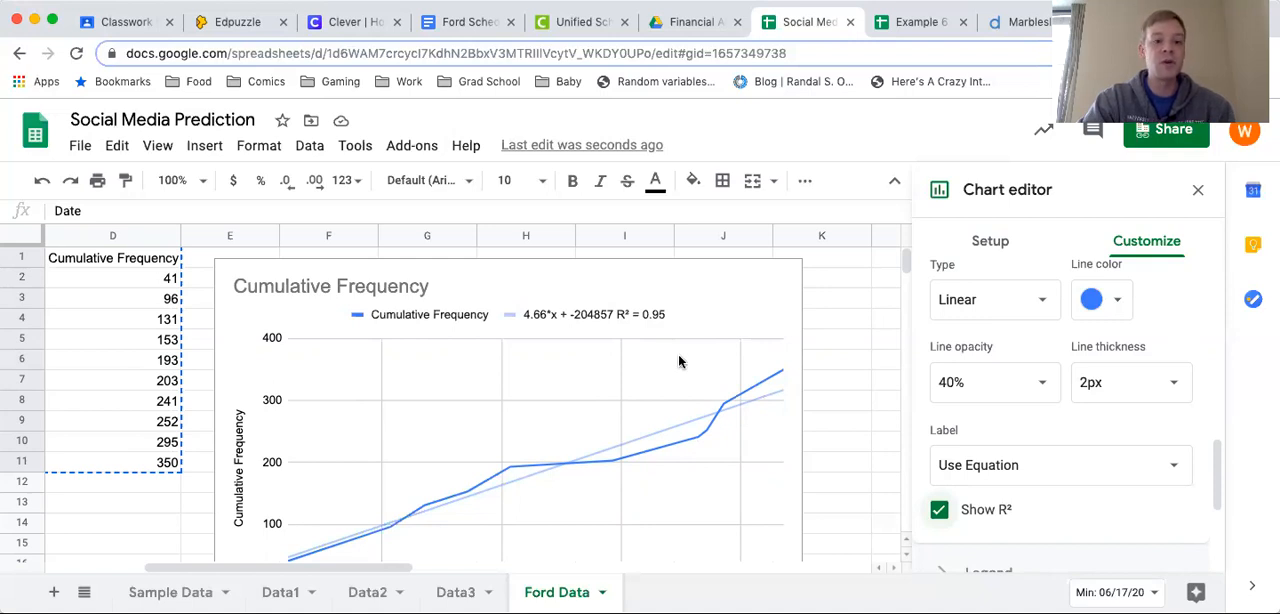
mouse_move(538, 342)
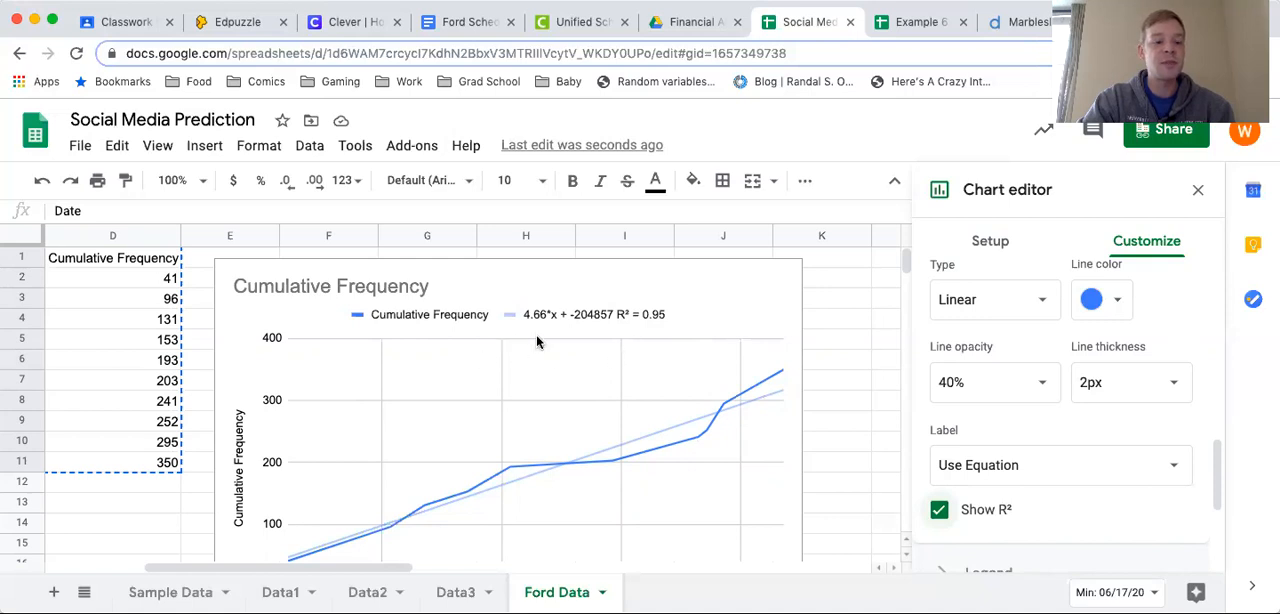
mouse_move(617, 353)
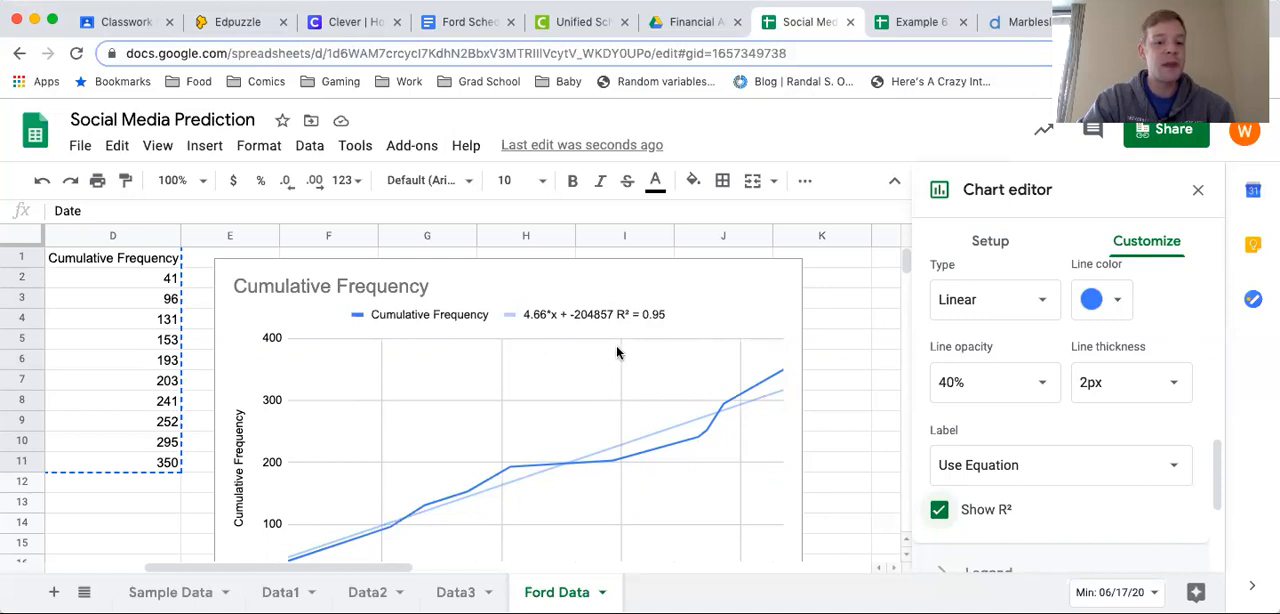
mouse_move(525, 315)
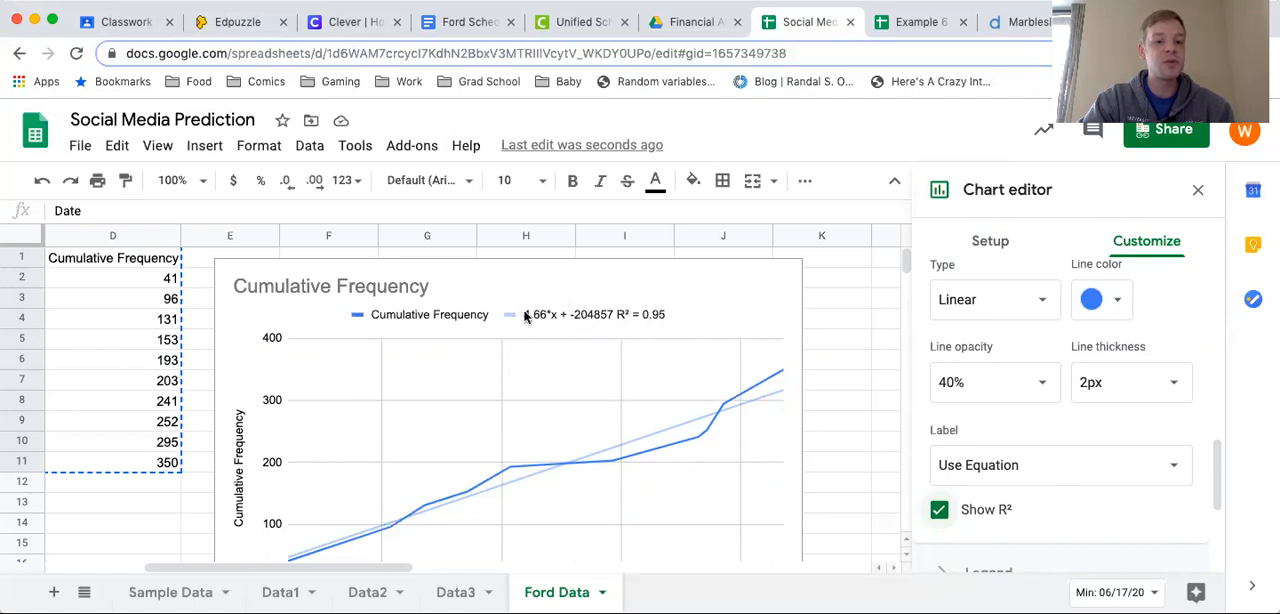
mouse_move(810, 495)
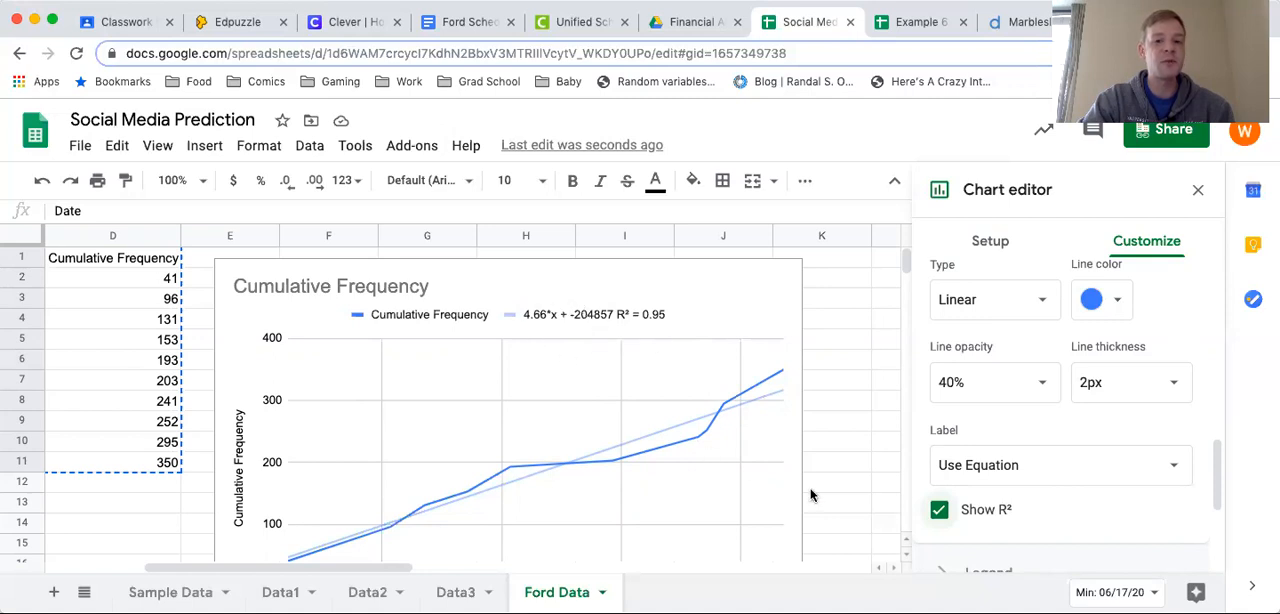